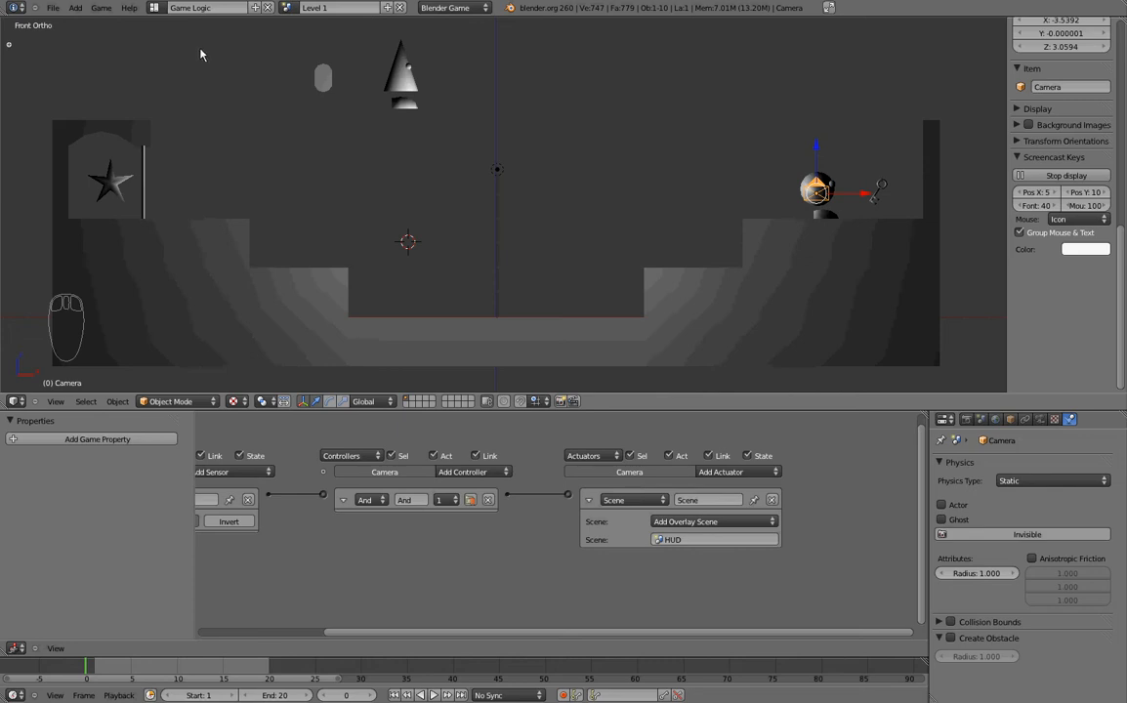
Show Blender's splash screen via the Help menu
click(129, 7)
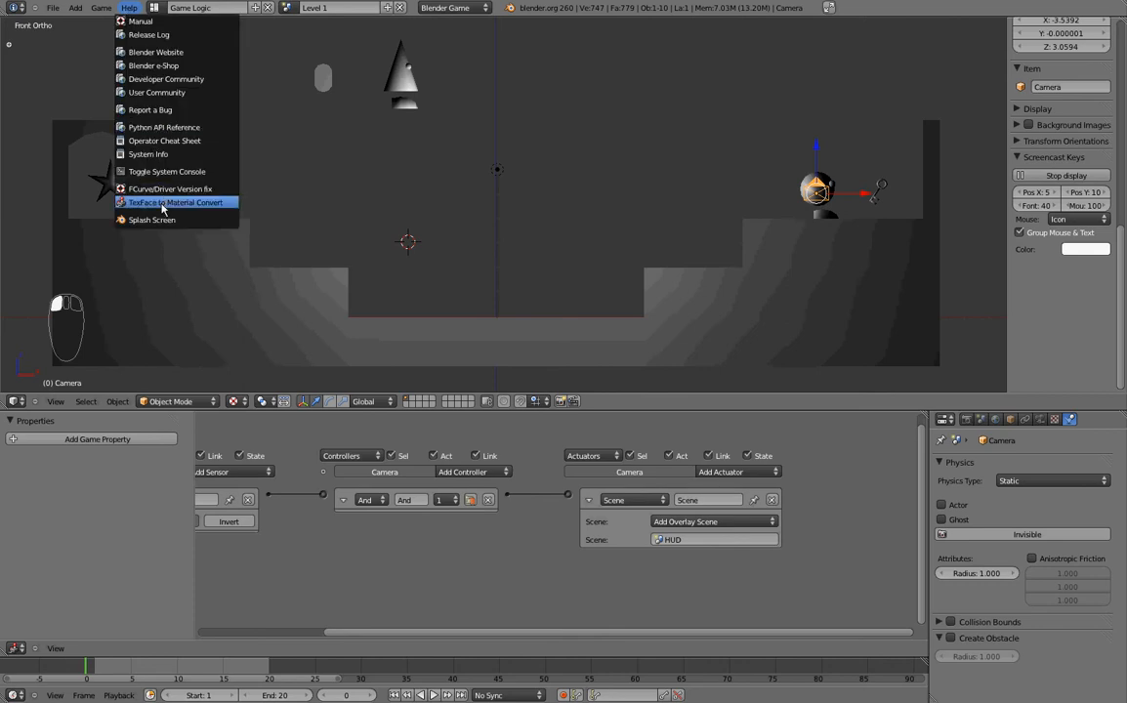
click(153, 219)
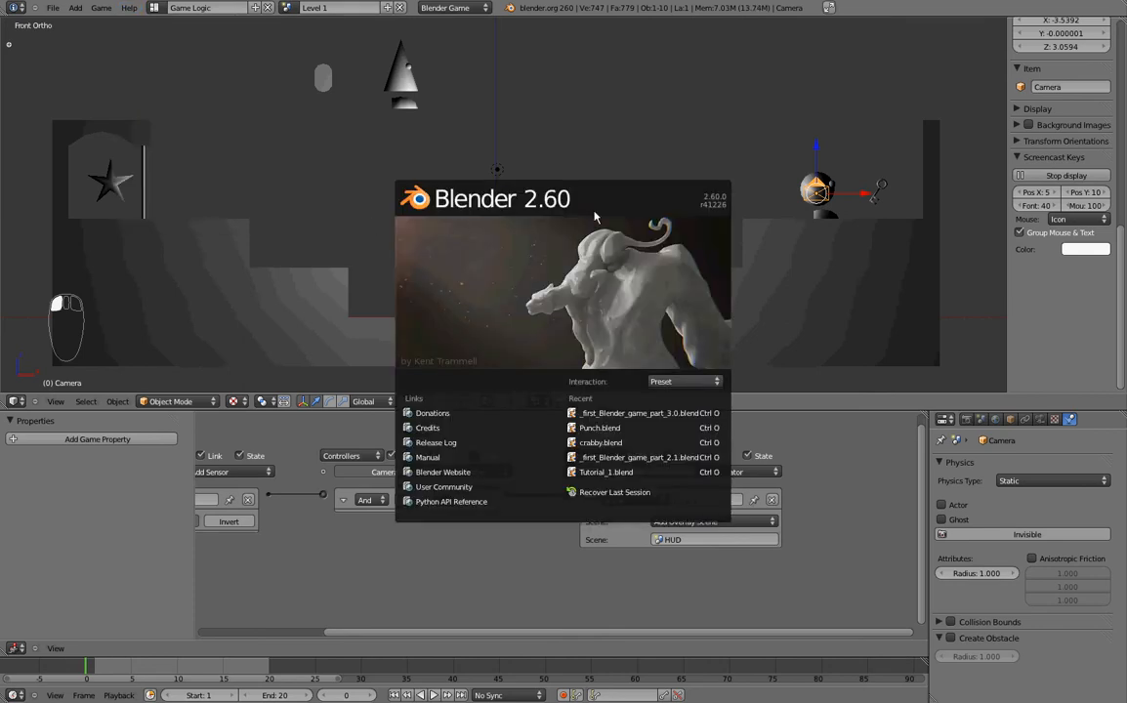
mouse_move(699, 223)
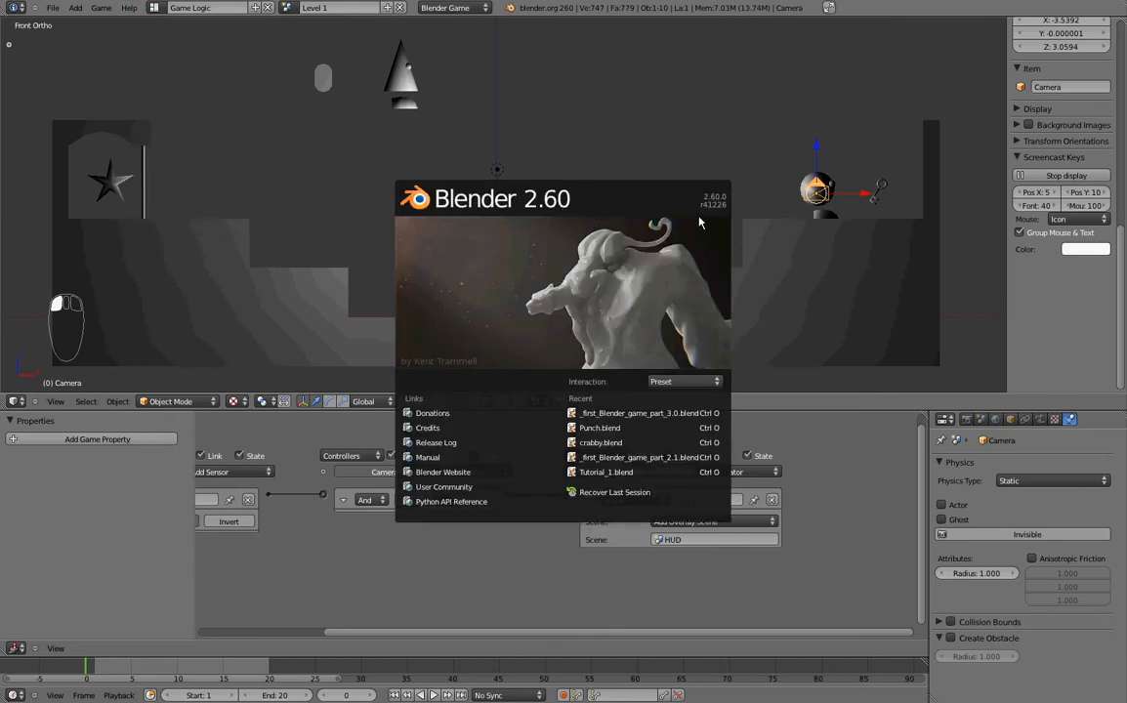
mouse_move(644, 113)
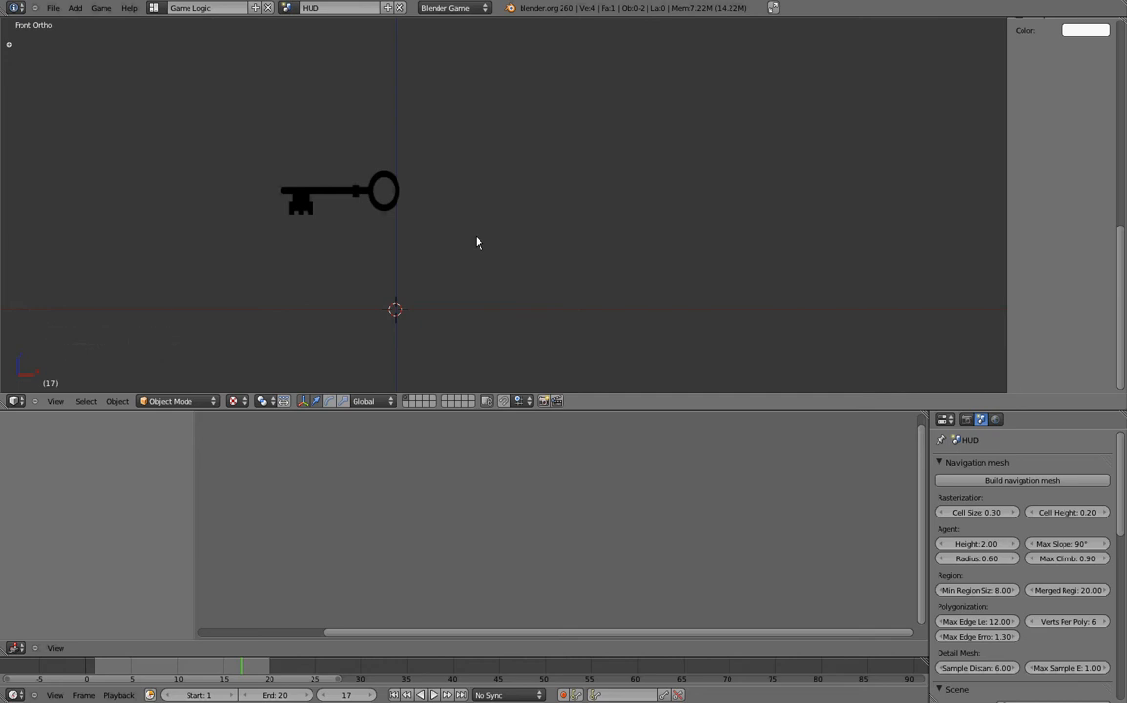
mouse_move(551, 259)
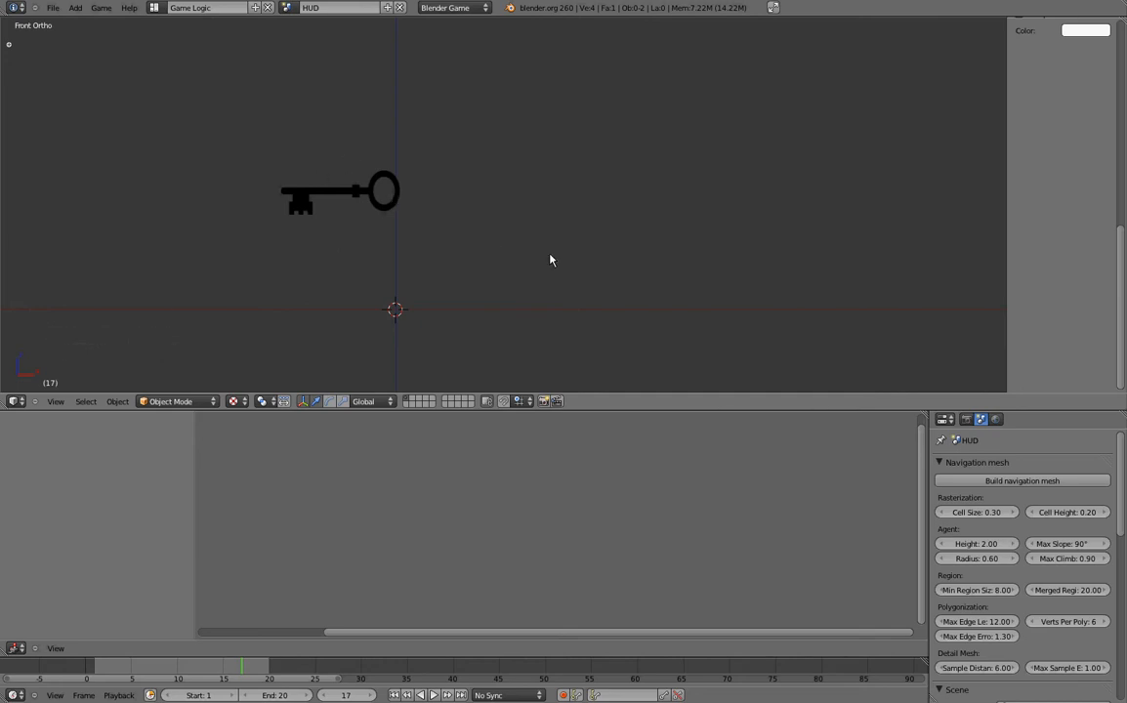
Add a plane mesh beside the key outline in the HUD scene
key(shift+a)
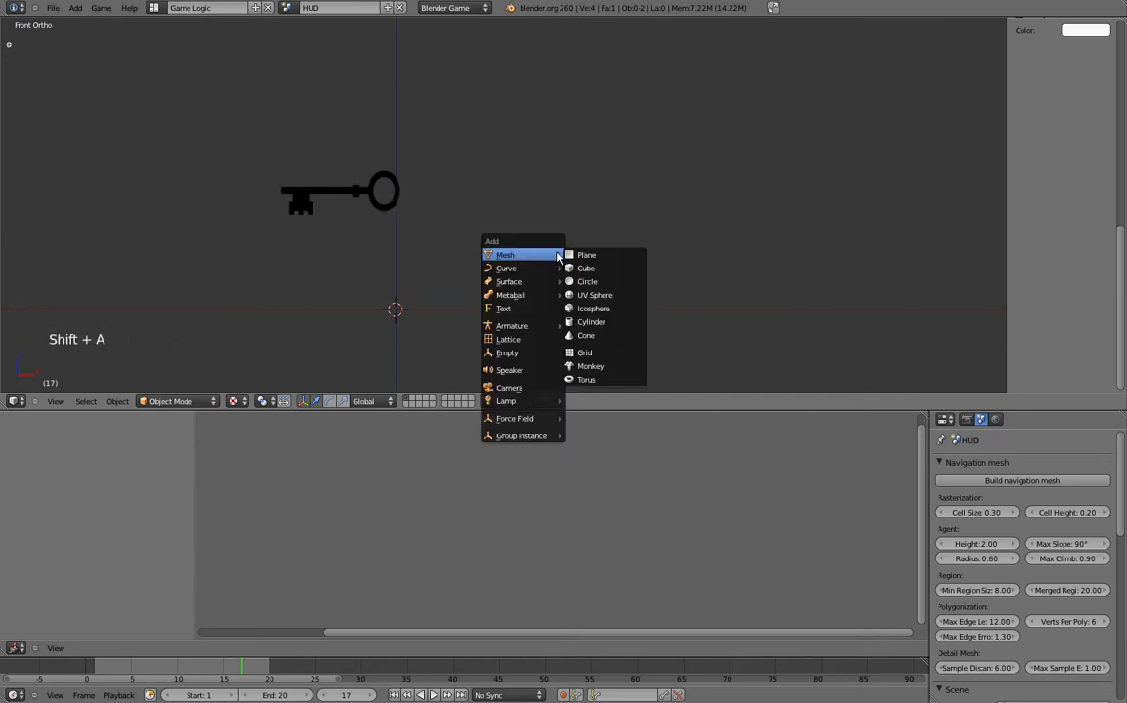
click(586, 254)
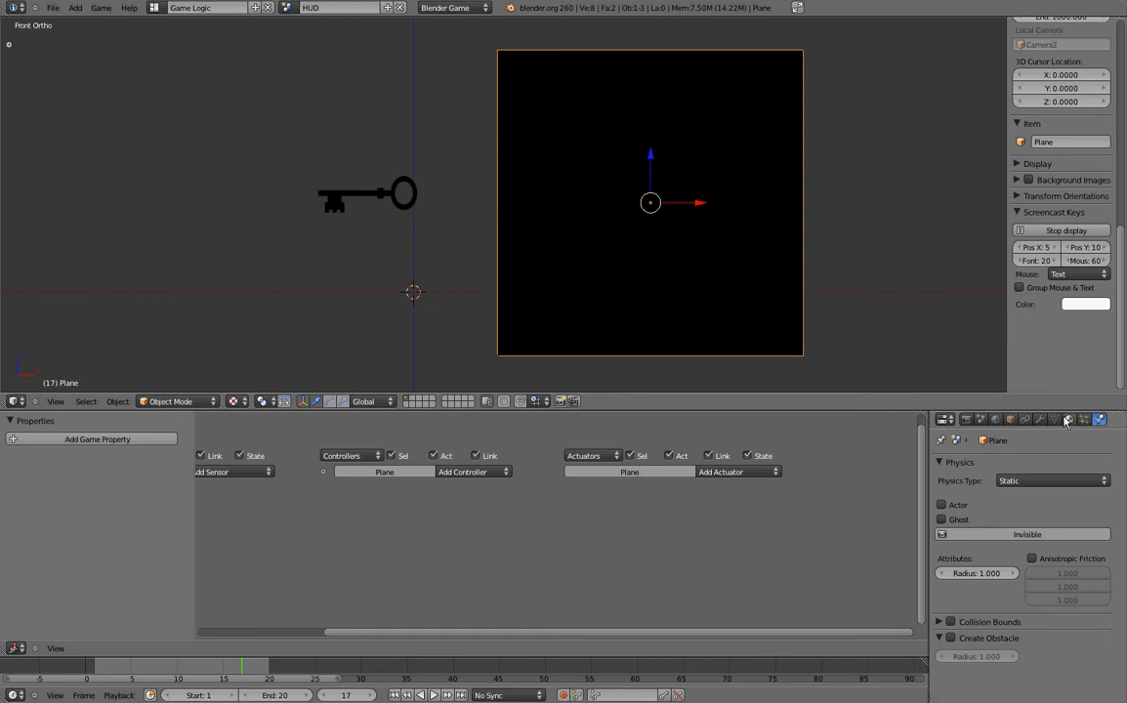
mouse_move(1071, 420)
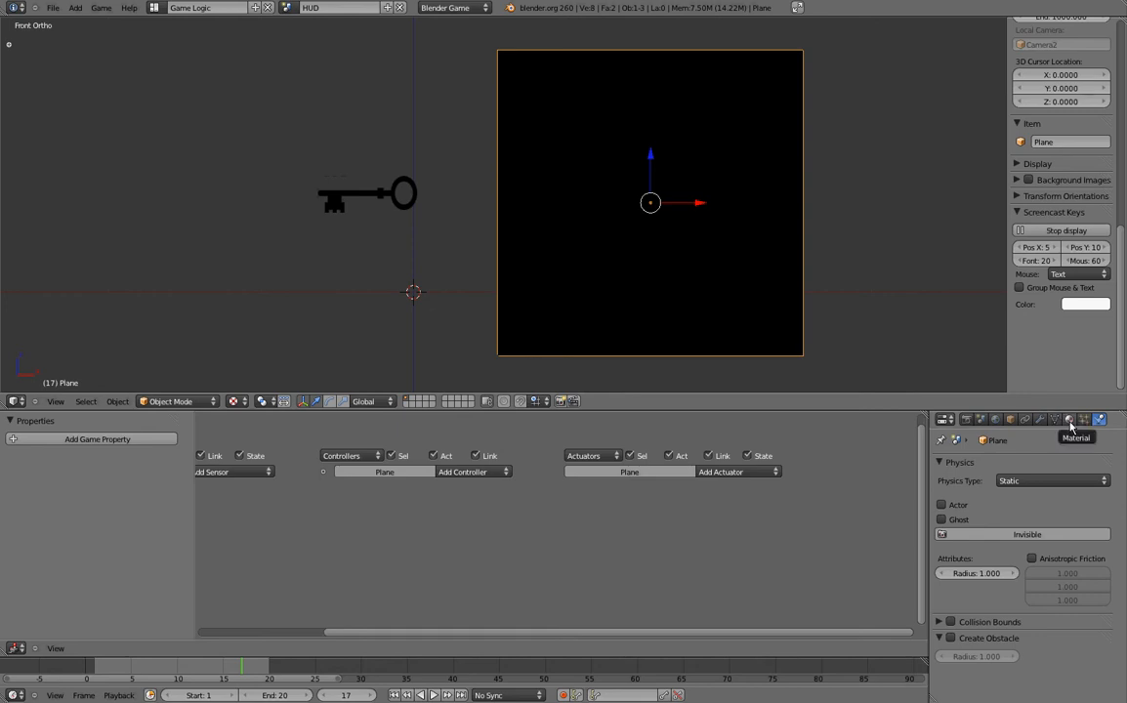
Give the plane a material and create a new default Clouds texture on it
click(1070, 418)
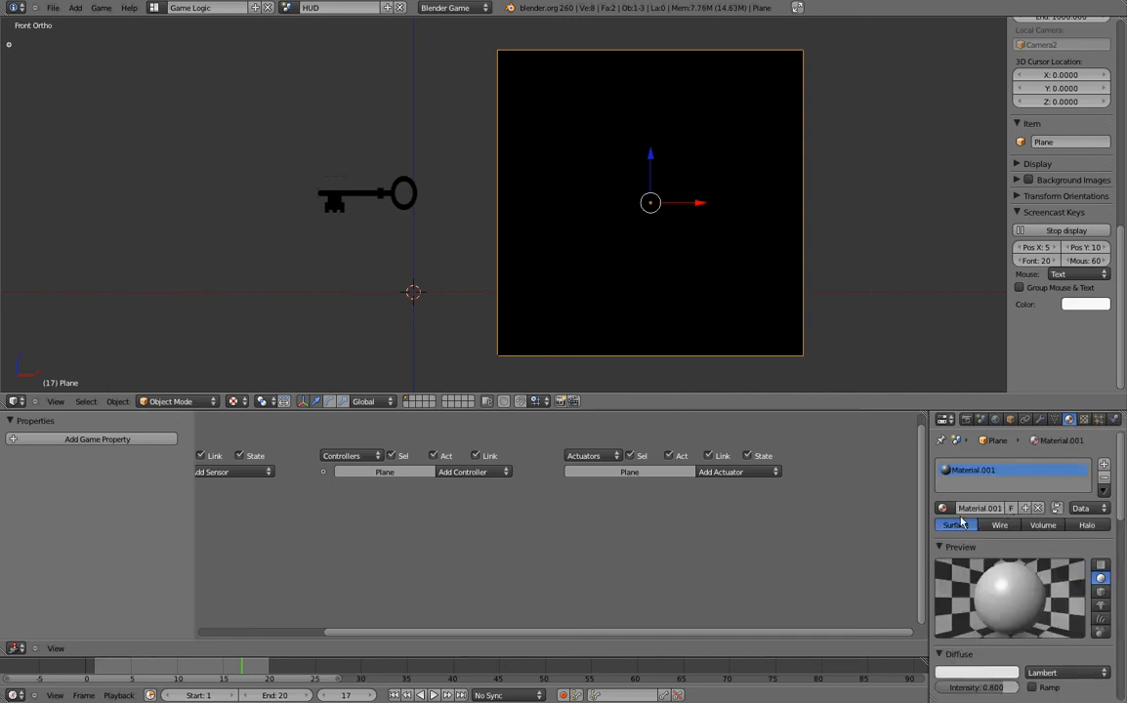
mouse_move(1082, 420)
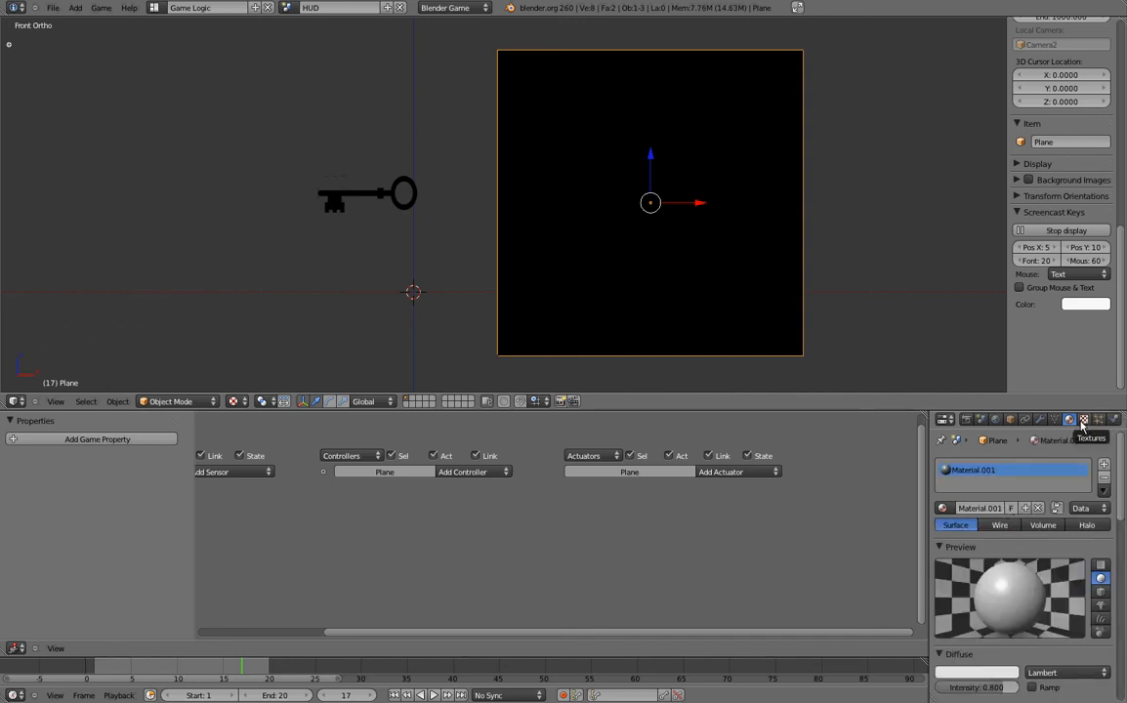
click(1082, 420)
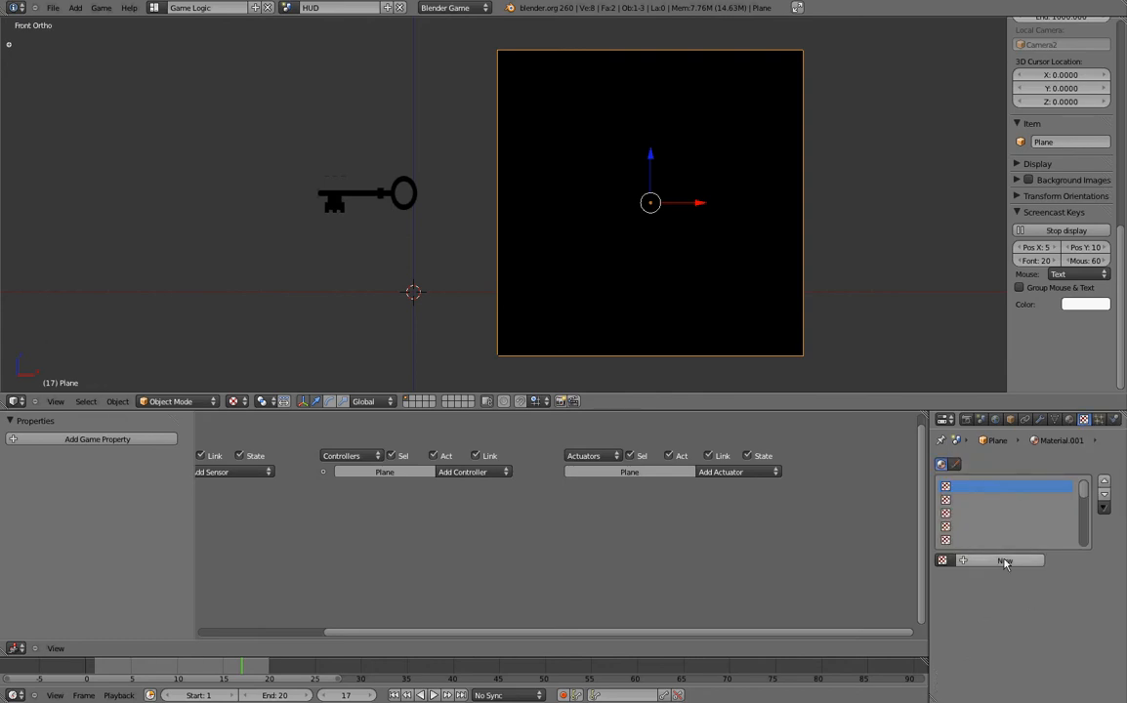
click(1004, 559)
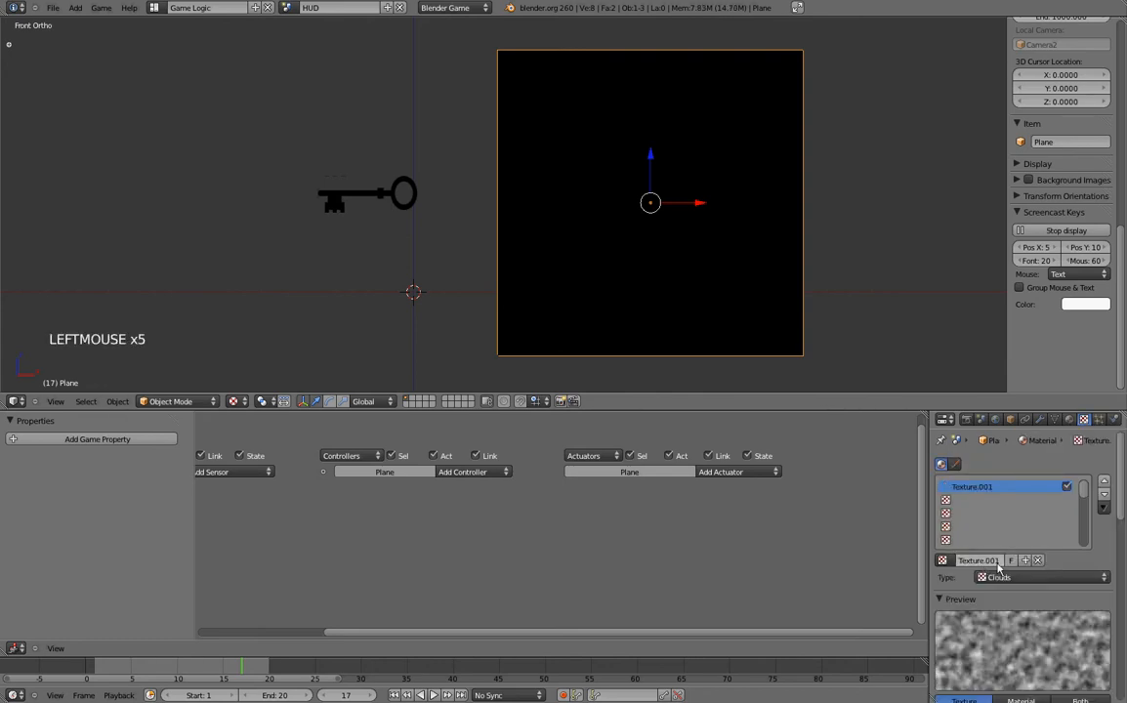
scroll(down, 3)
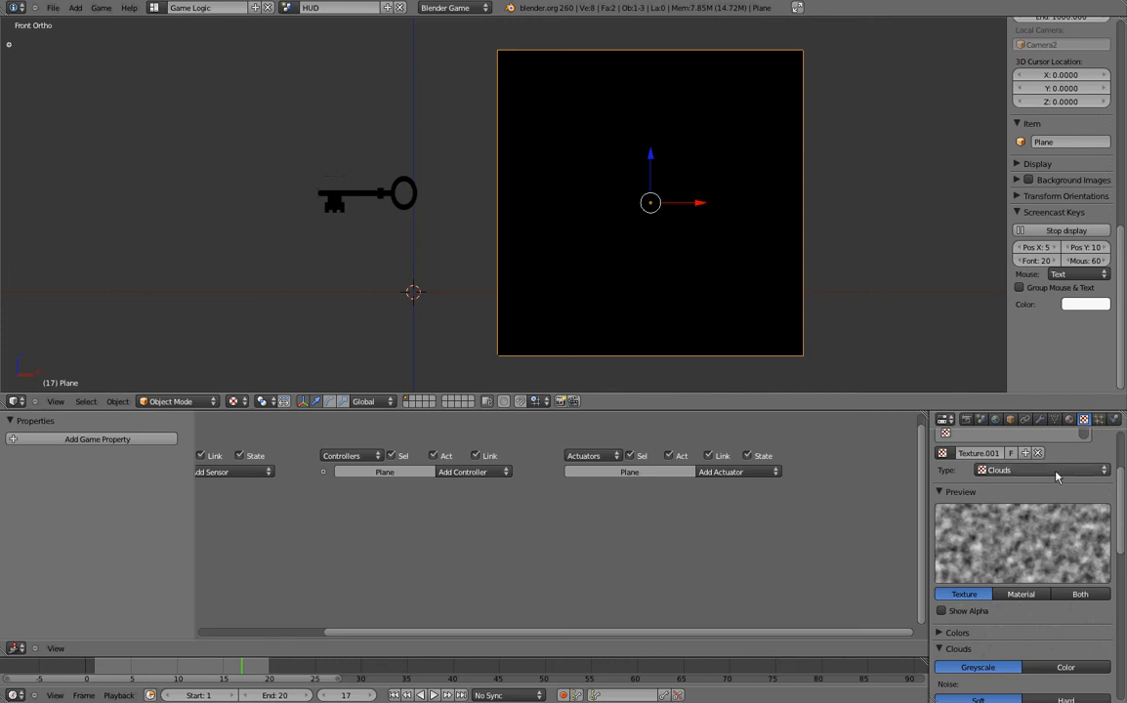
Set the plane's texture type to Image or Movie and reveal the Image panel
click(1039, 468)
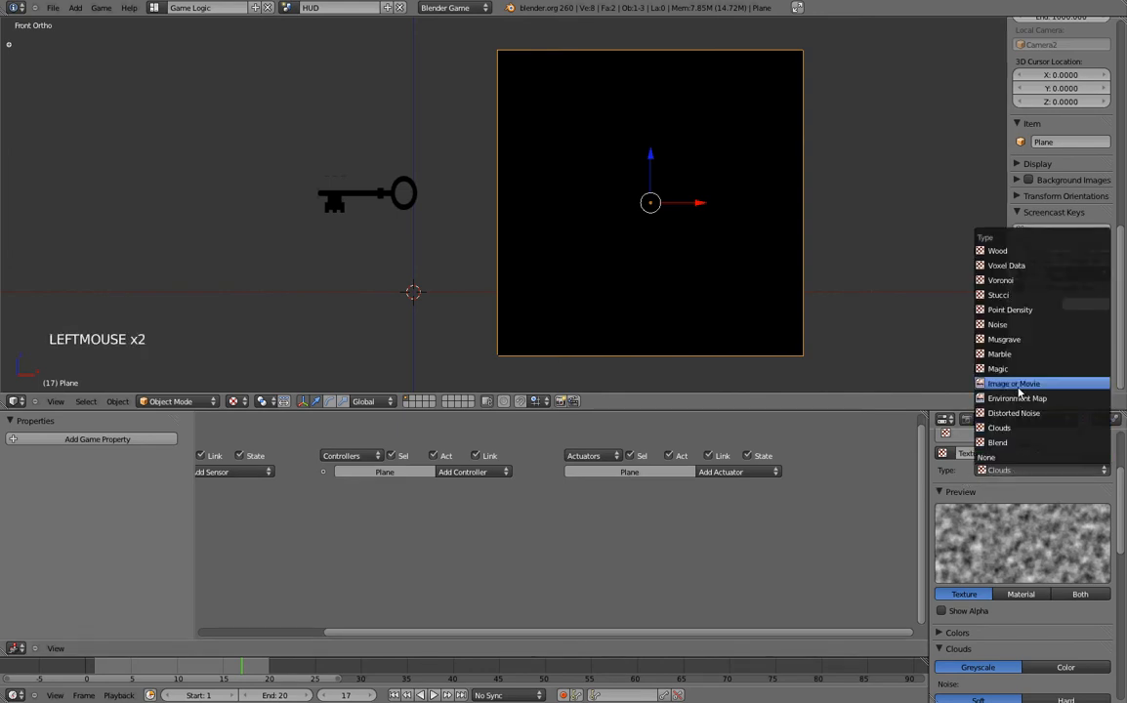
click(1013, 382)
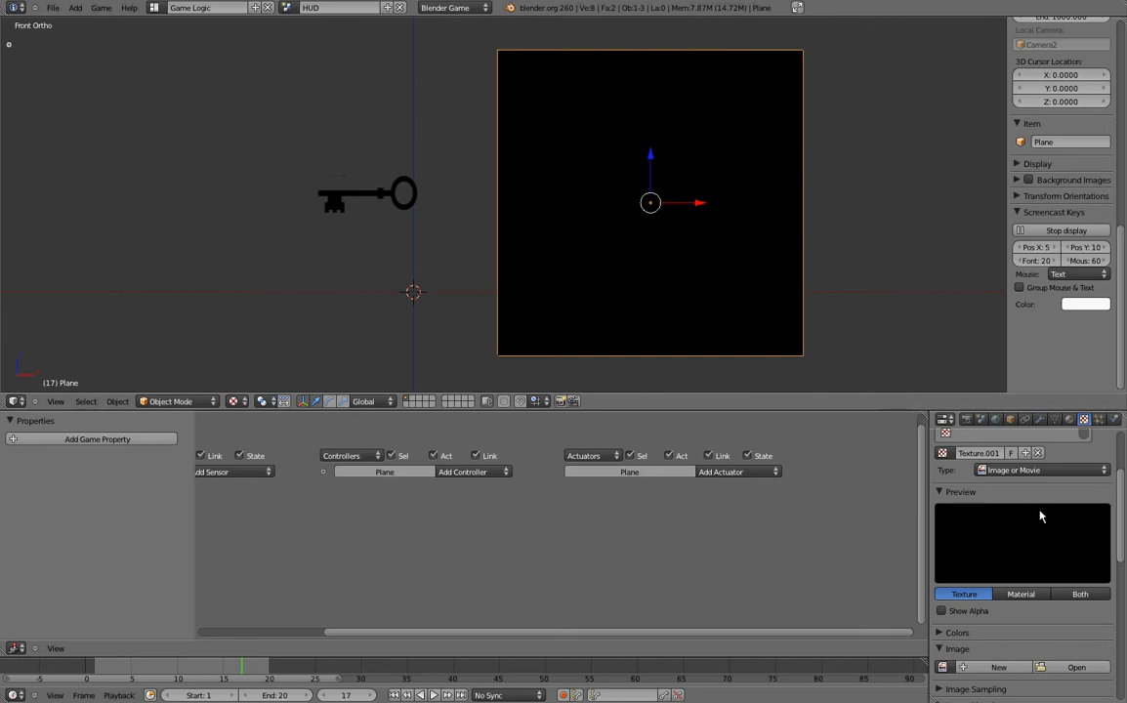
scroll(down, 3)
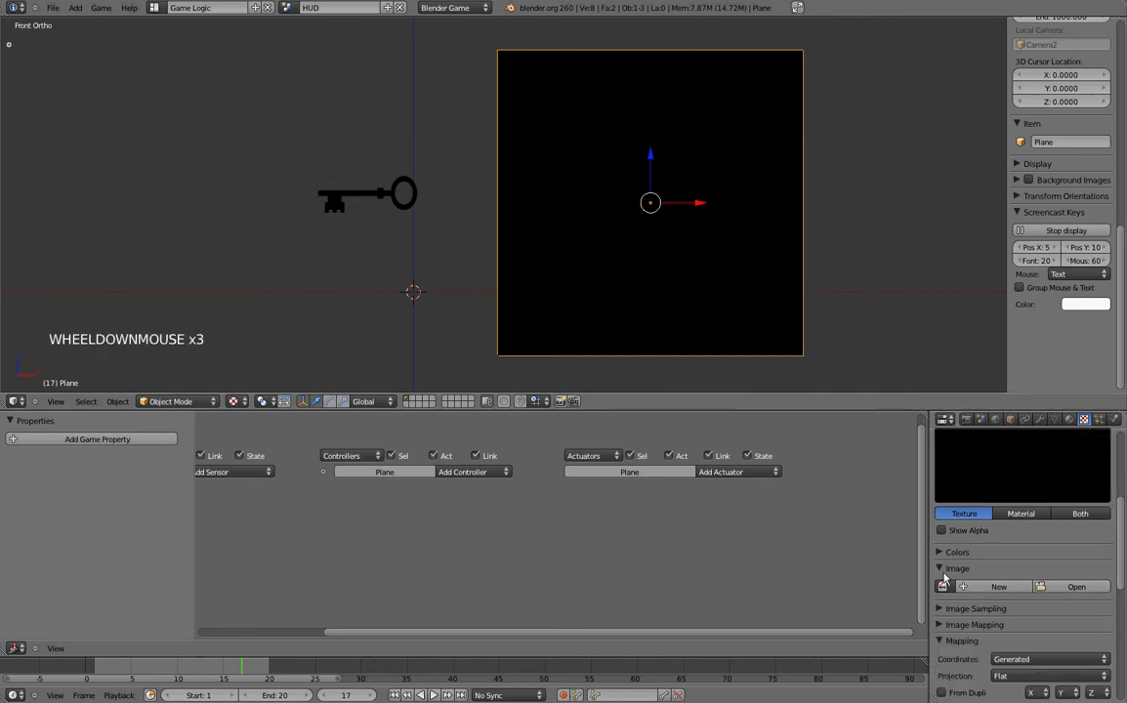
scroll(down, 3)
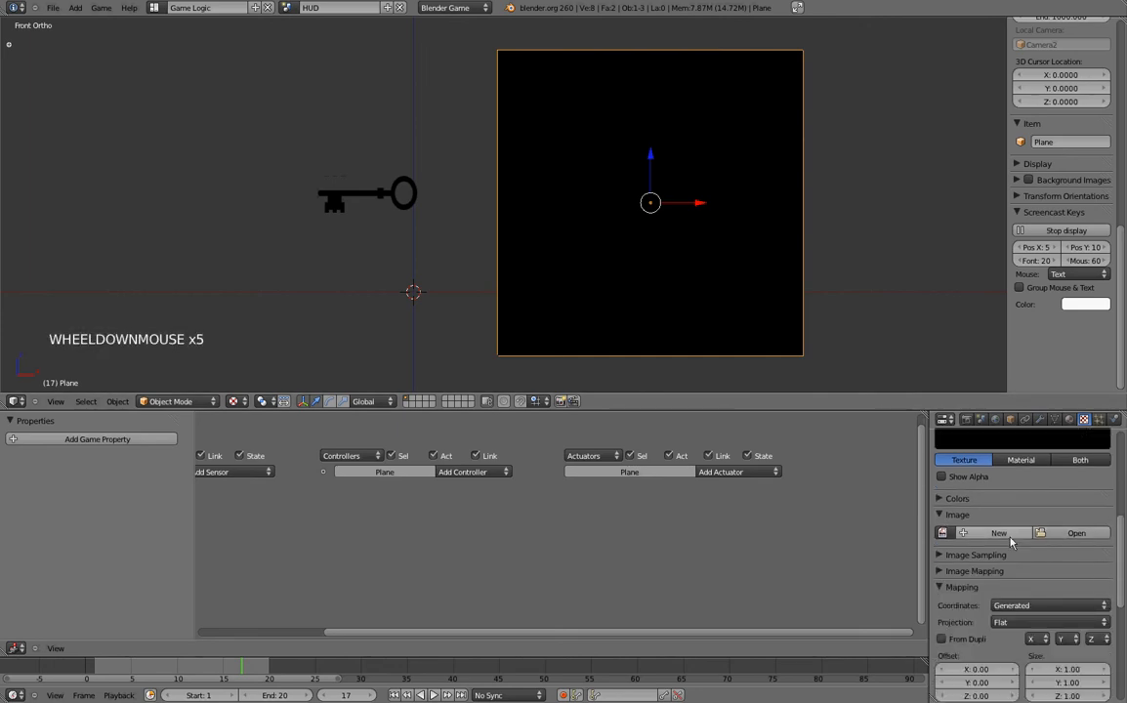
Load key.png from the Resources folder into the plane's image texture
click(1075, 531)
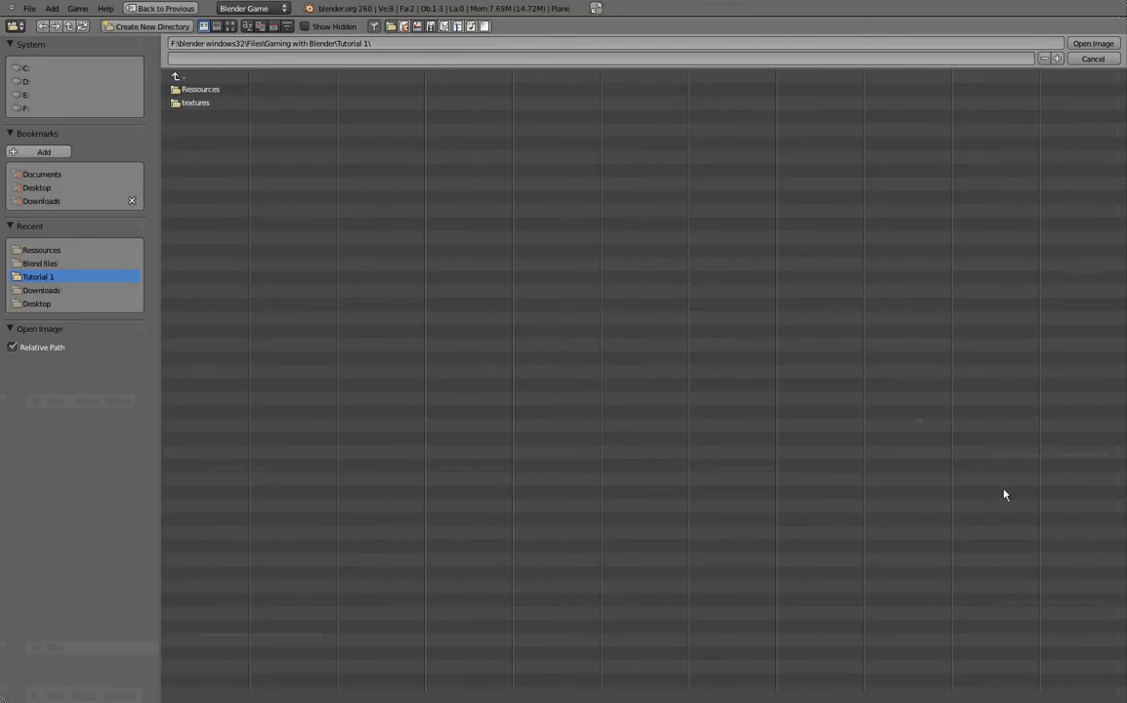
mouse_move(199, 90)
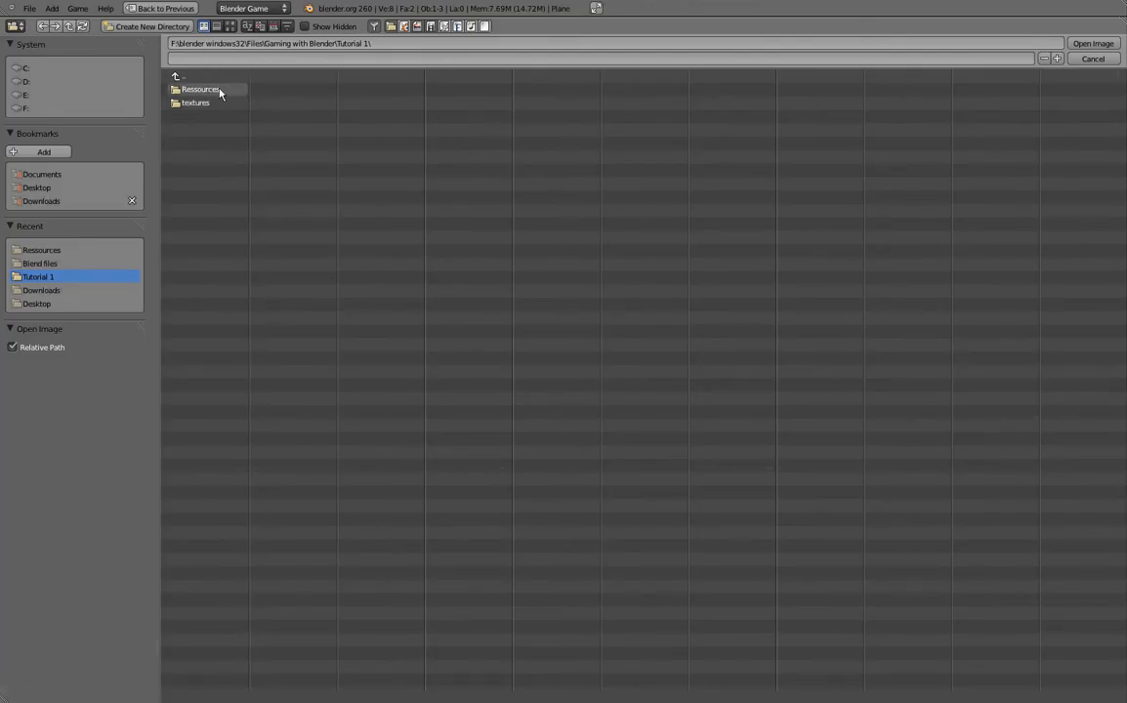
double_click(199, 89)
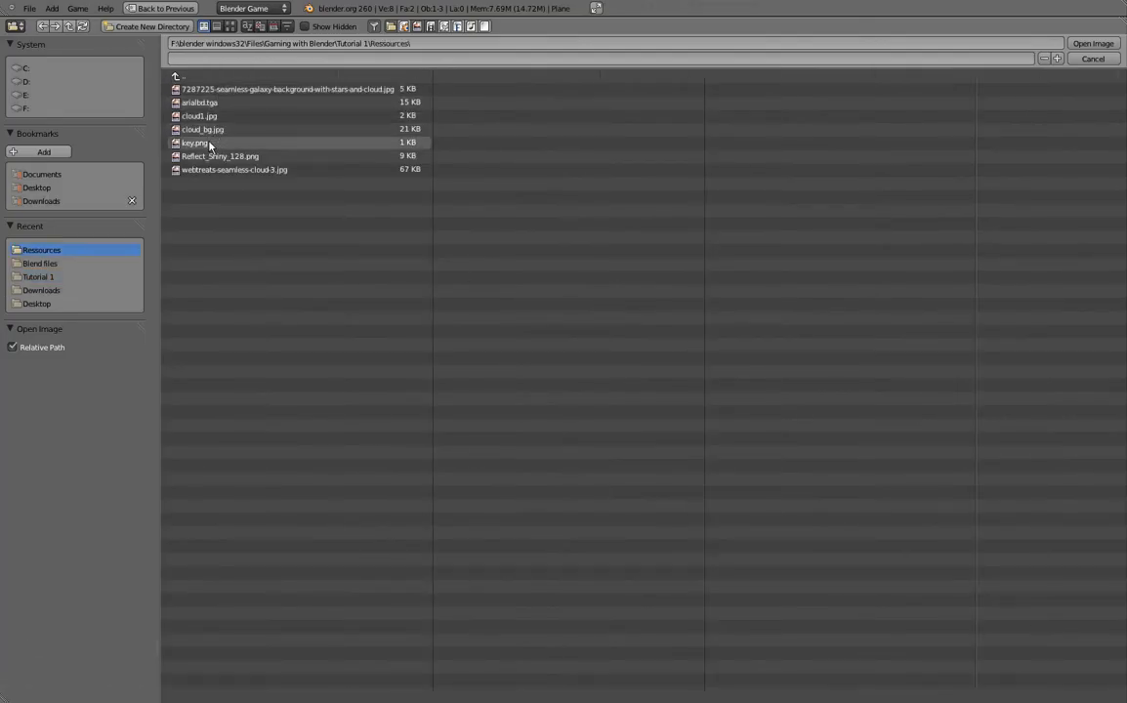
click(193, 143)
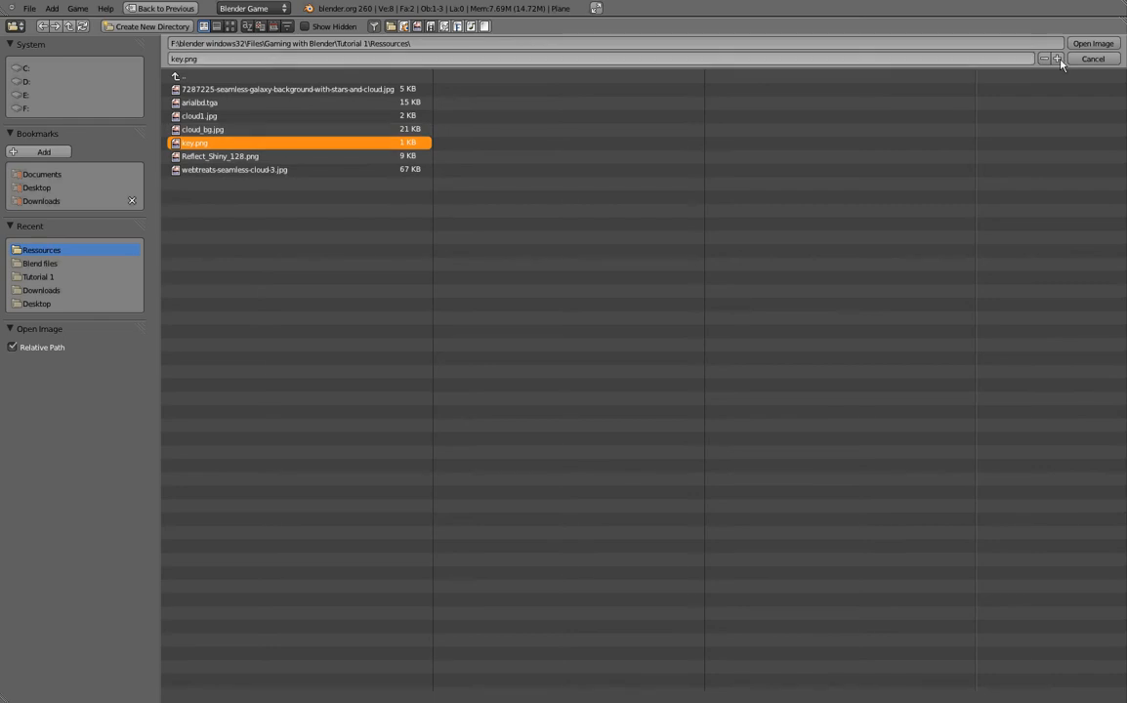
click(1092, 42)
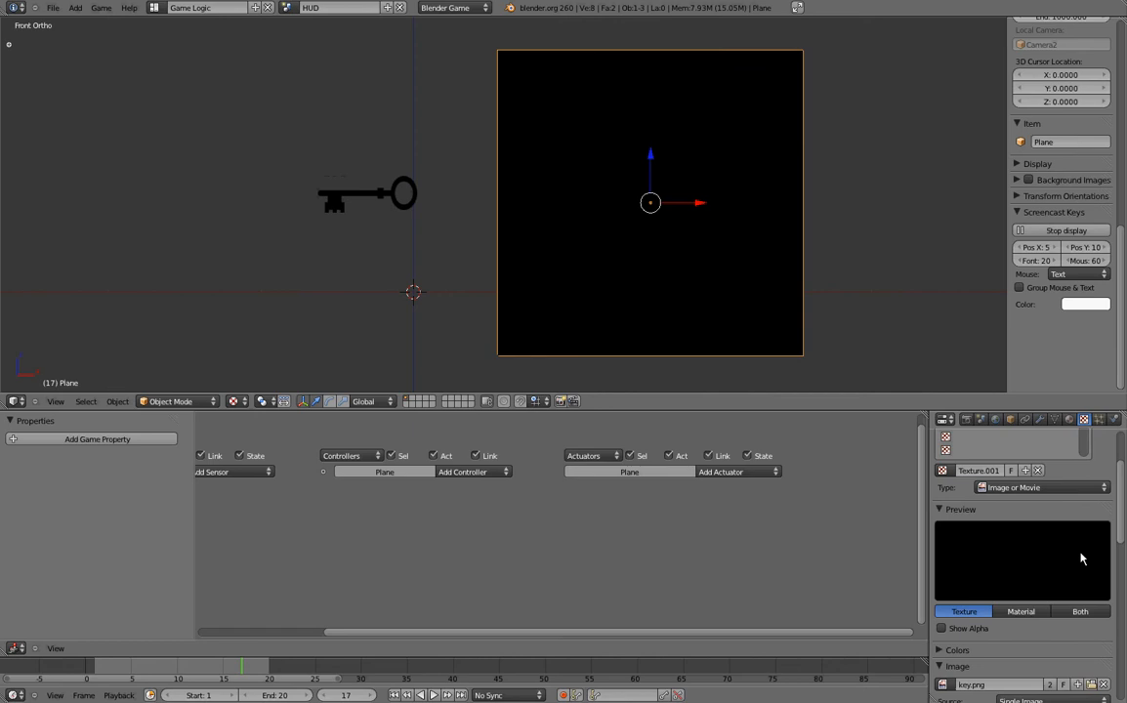
Enable Show Alpha so the texture preview shows the key's transparency
click(944, 629)
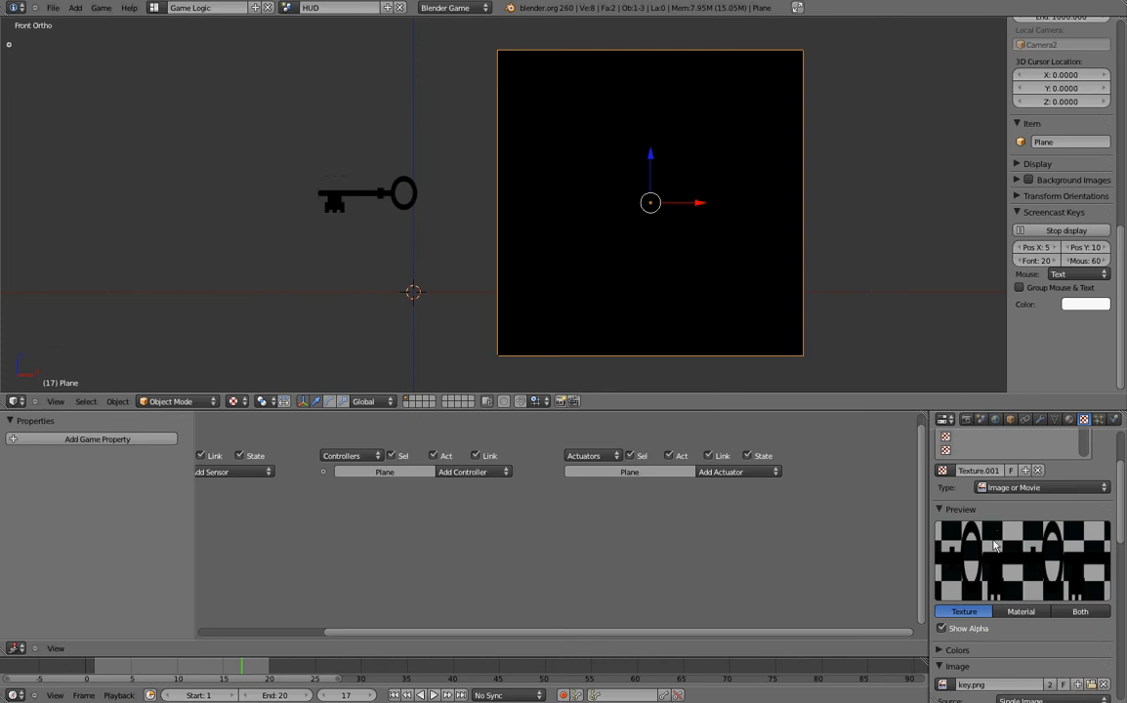
mouse_move(1016, 527)
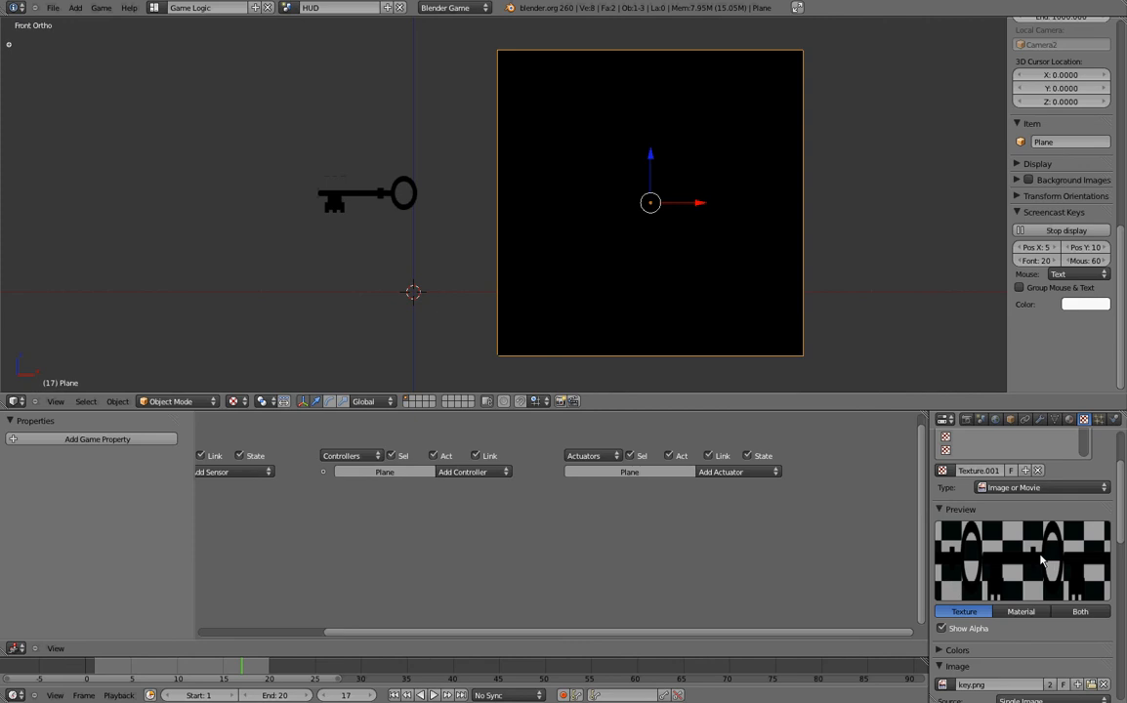
mouse_move(1045, 532)
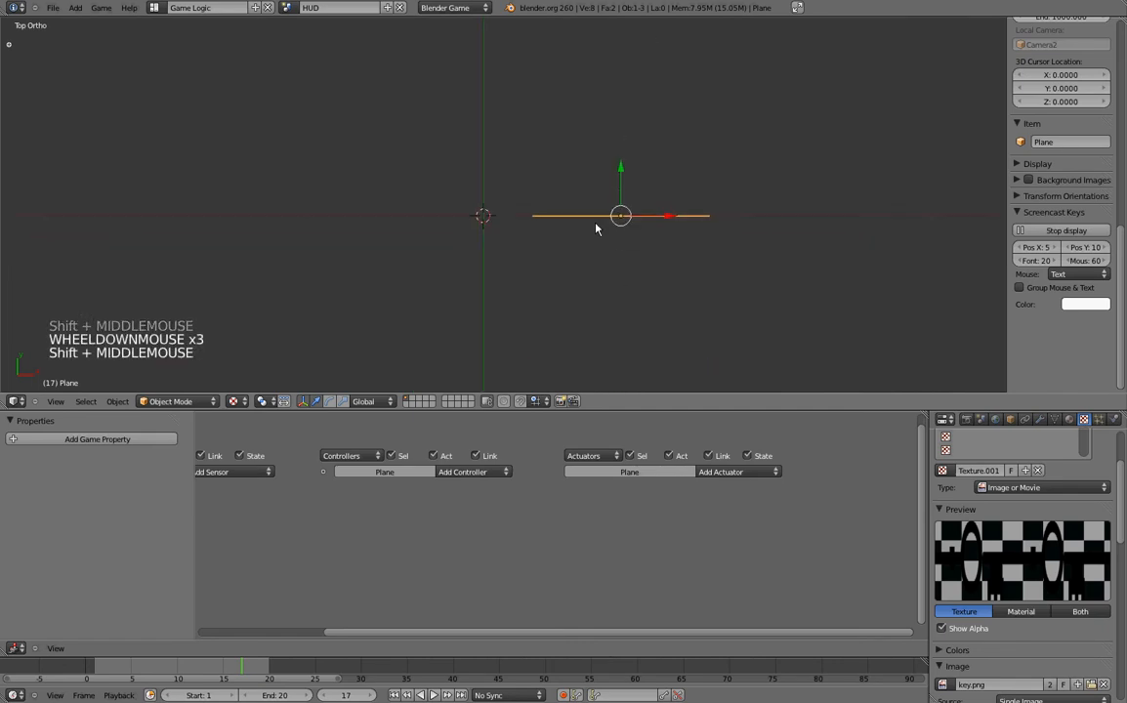
Add a point lamp to light the plane, then reselect the plane
key(shift+a)
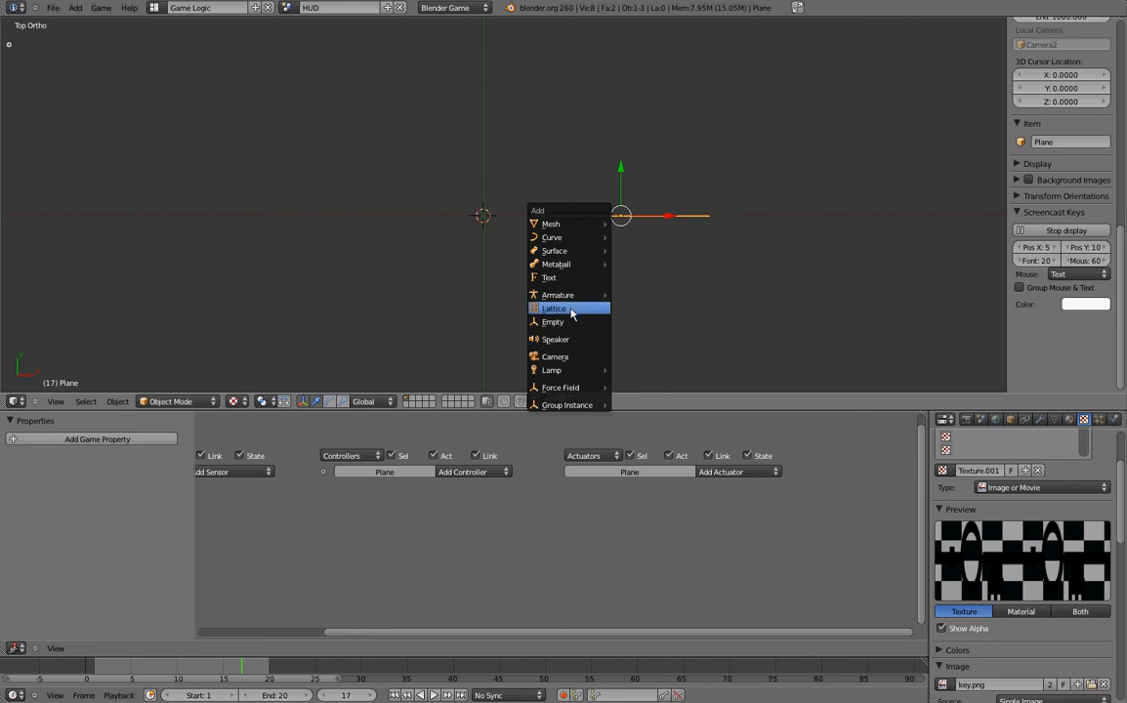
mouse_move(567, 369)
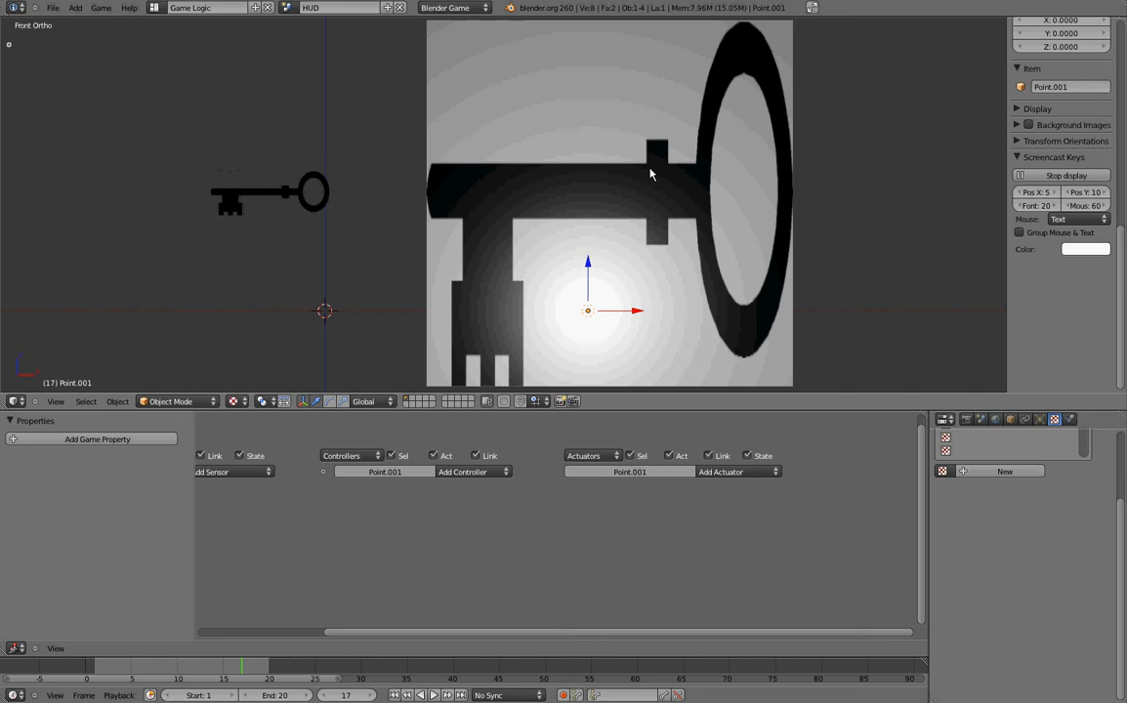
right_click(610, 203)
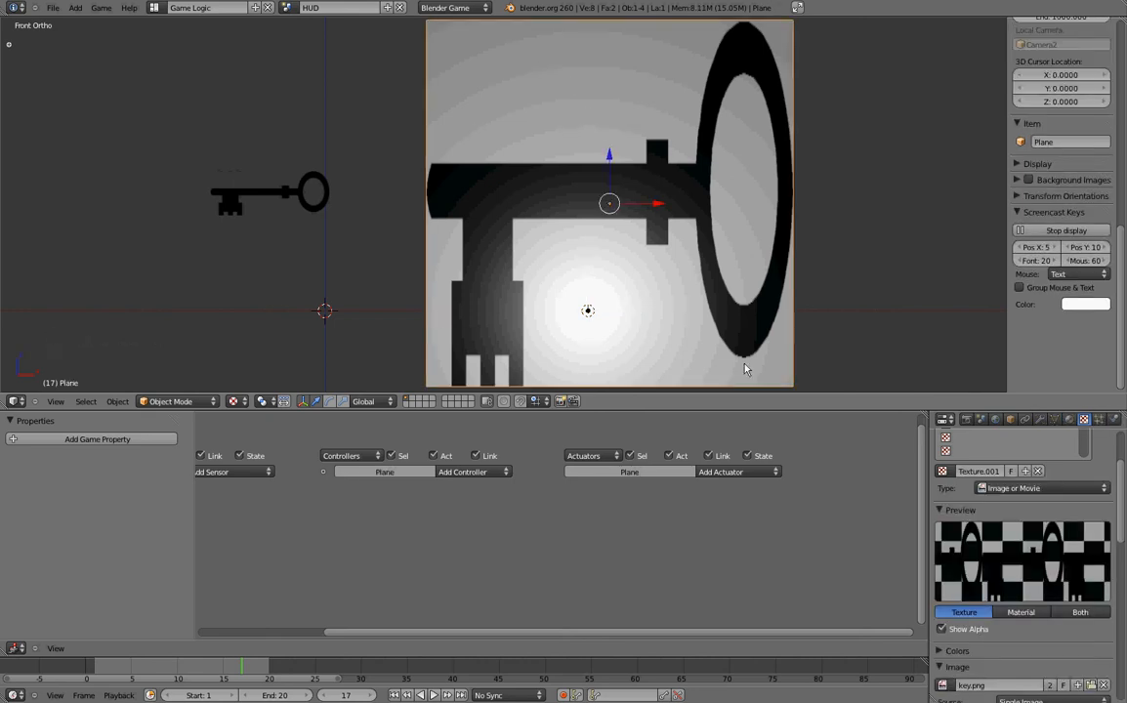
mouse_move(504, 215)
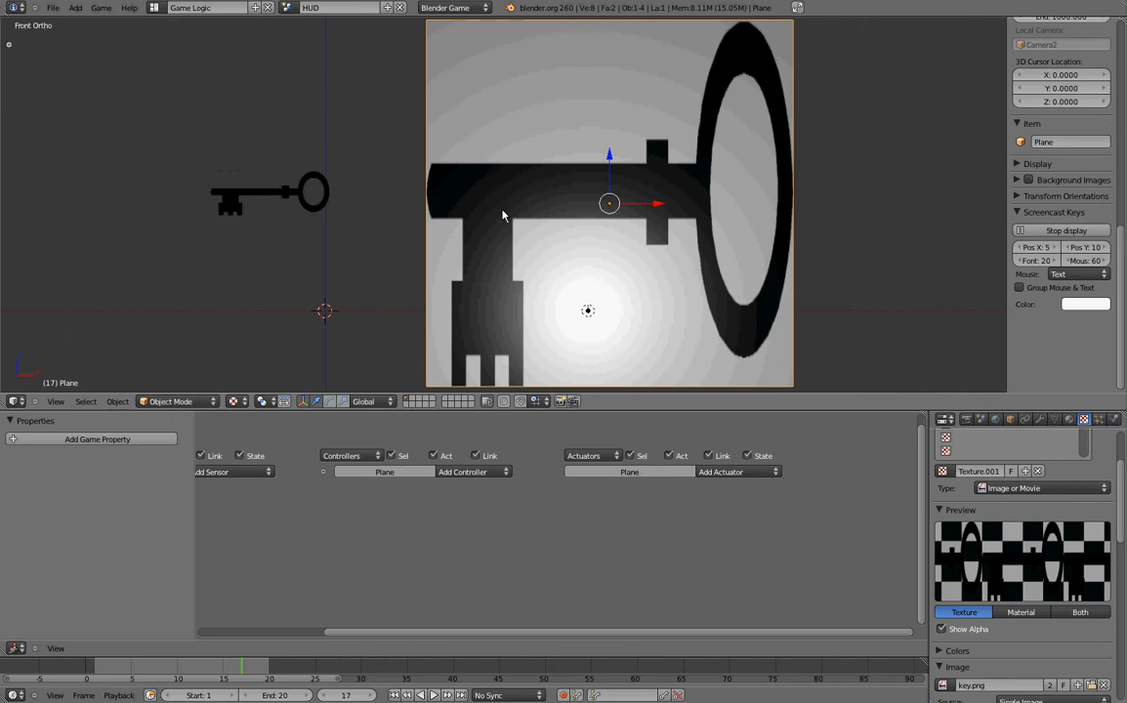
mouse_move(754, 260)
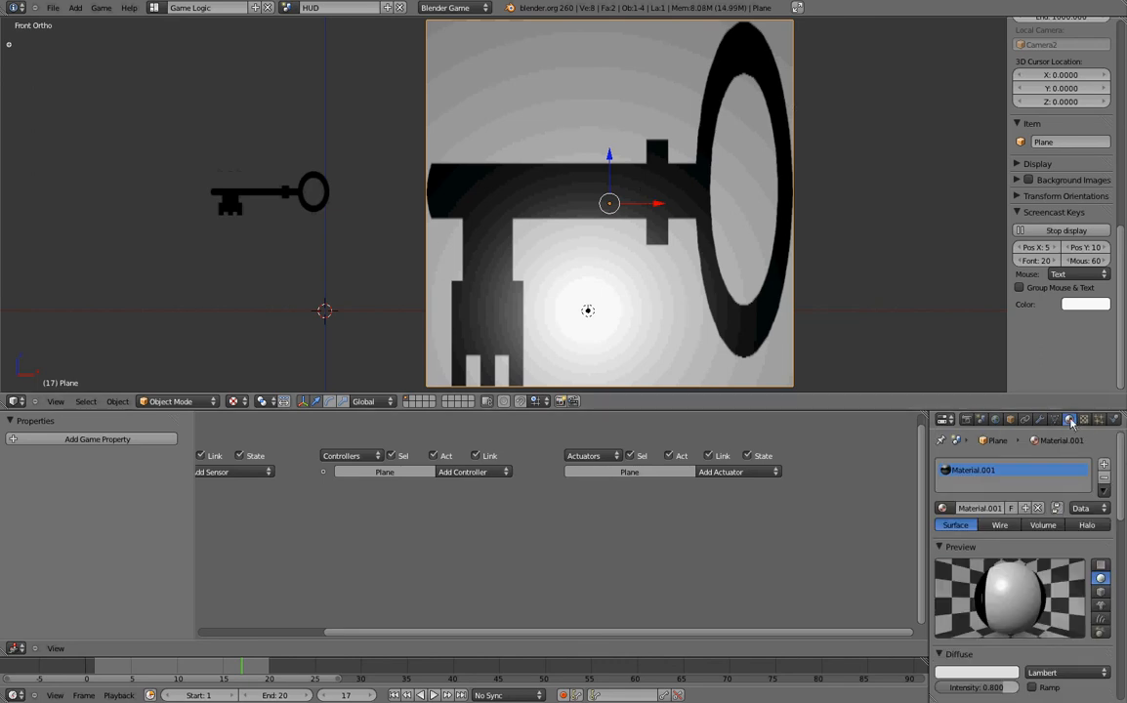
Turn on Z Transparency for the plane's material with Alpha at zero
scroll(down, 3)
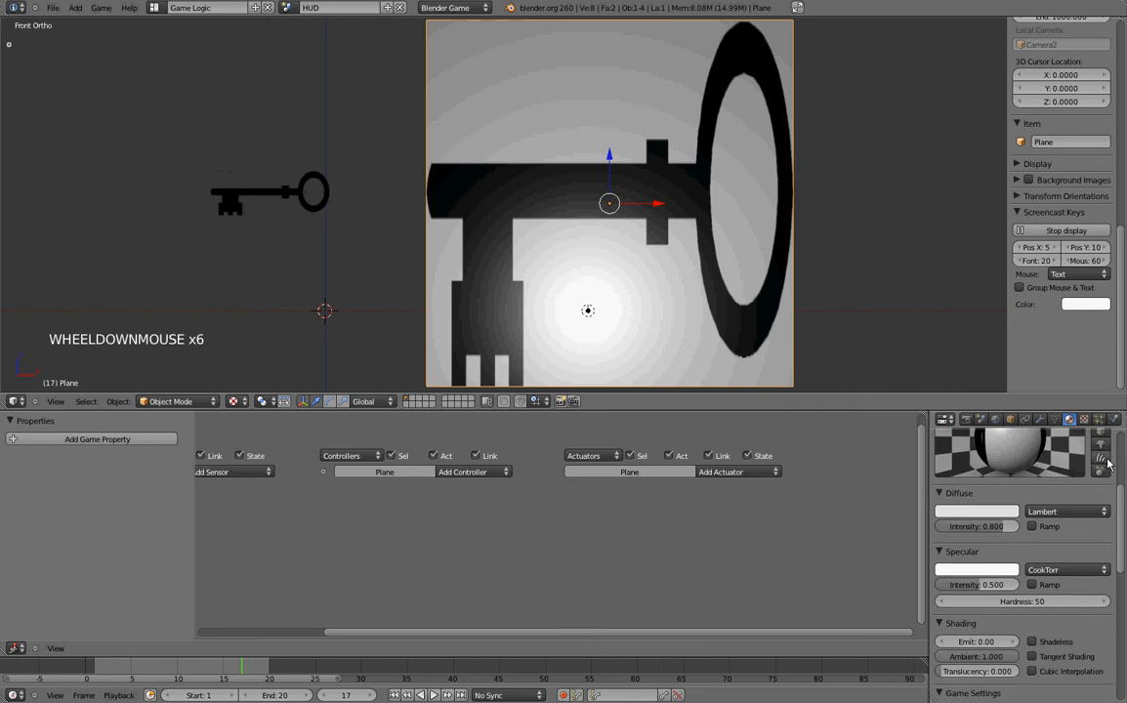
scroll(down, 3)
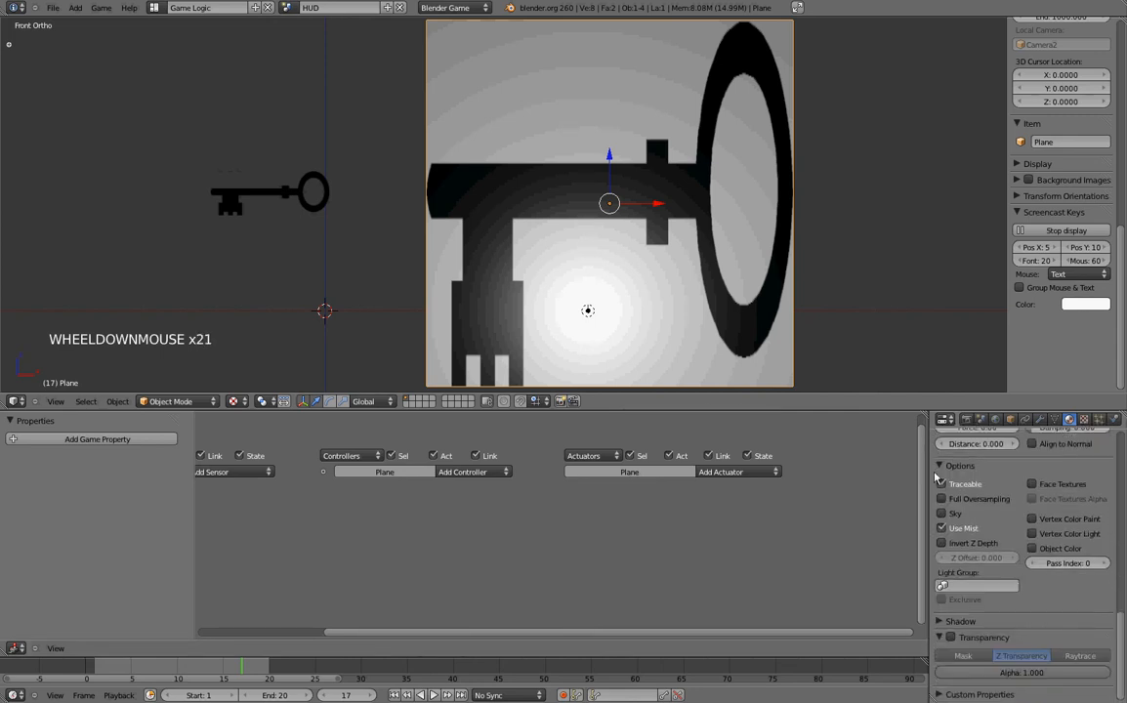
scroll(down, 3)
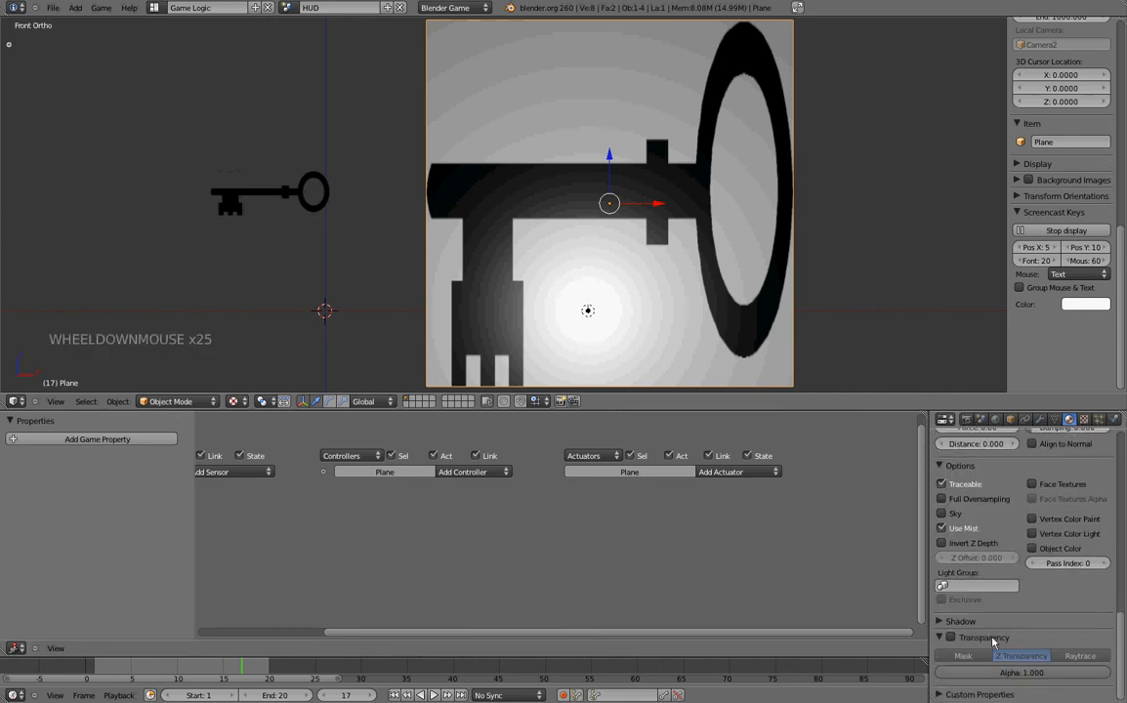
click(952, 637)
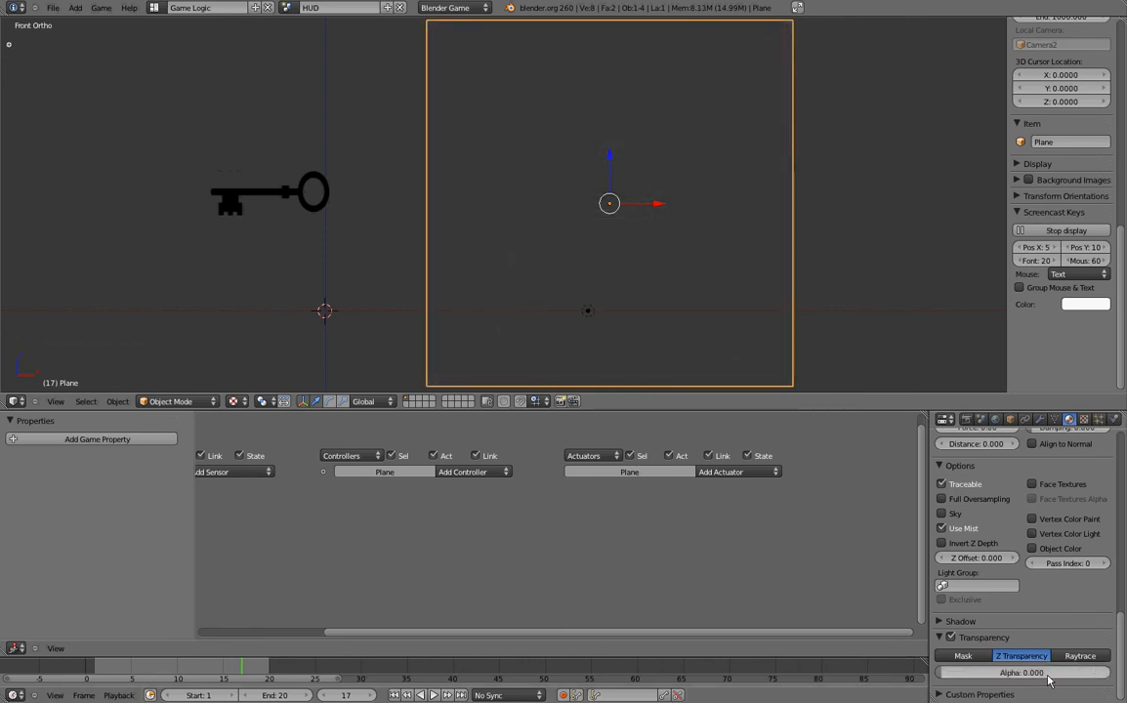
mouse_move(1020, 672)
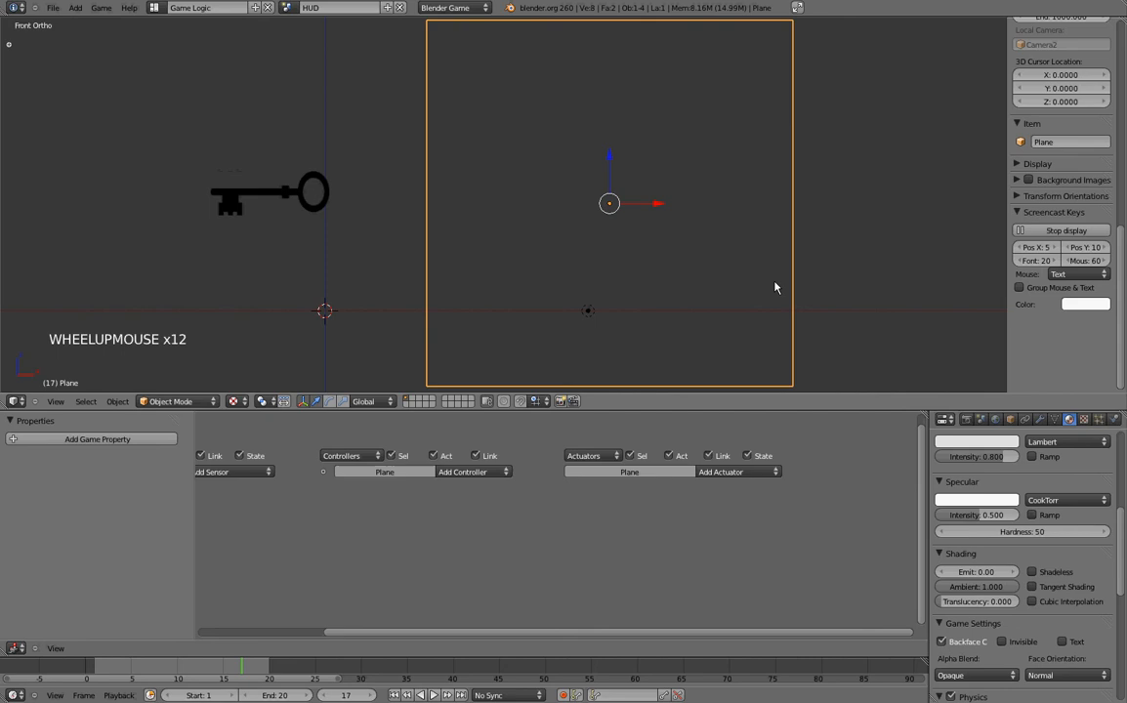
mouse_move(696, 243)
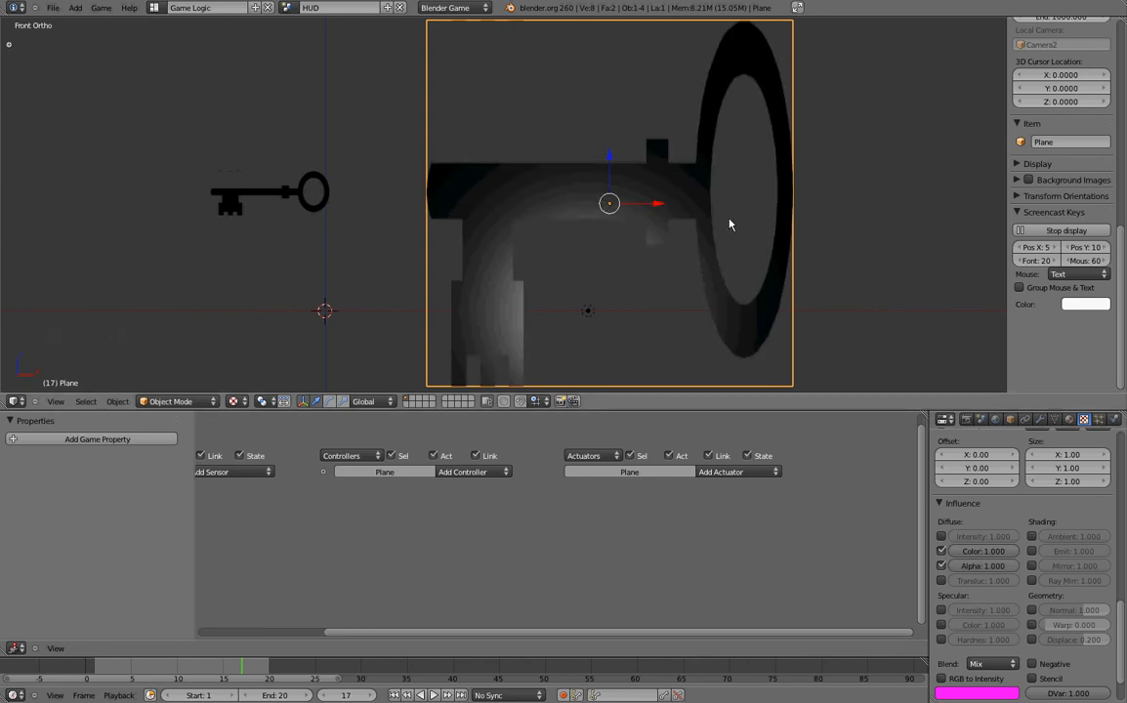
mouse_move(739, 211)
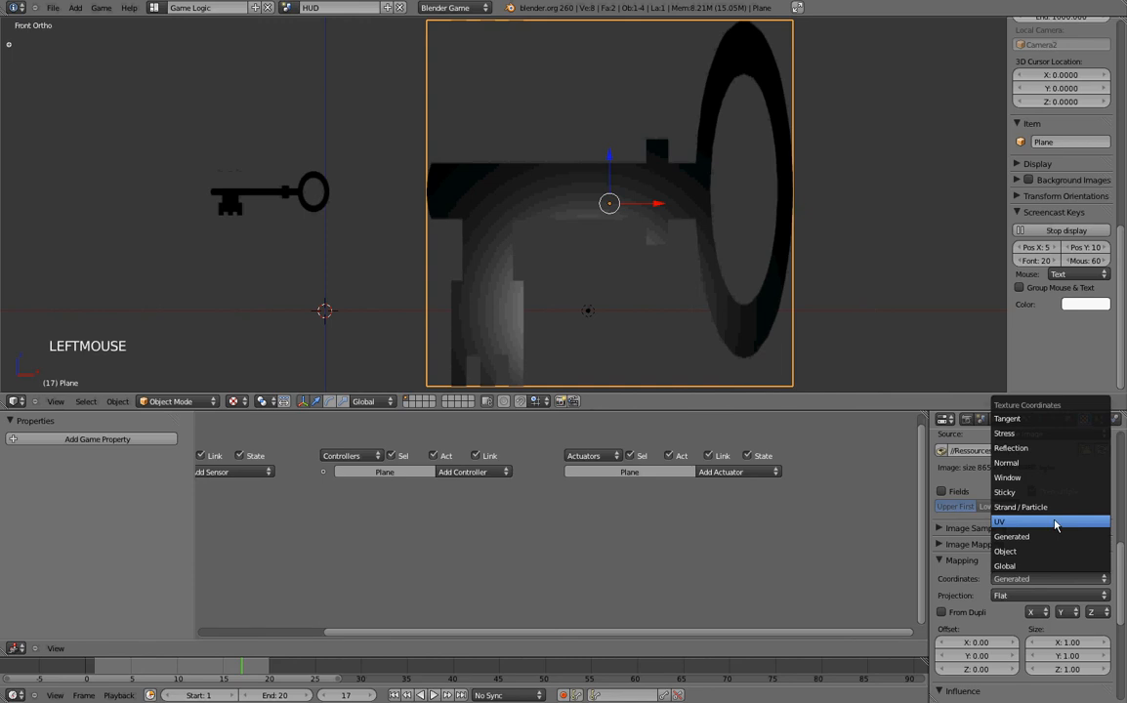
click(1000, 519)
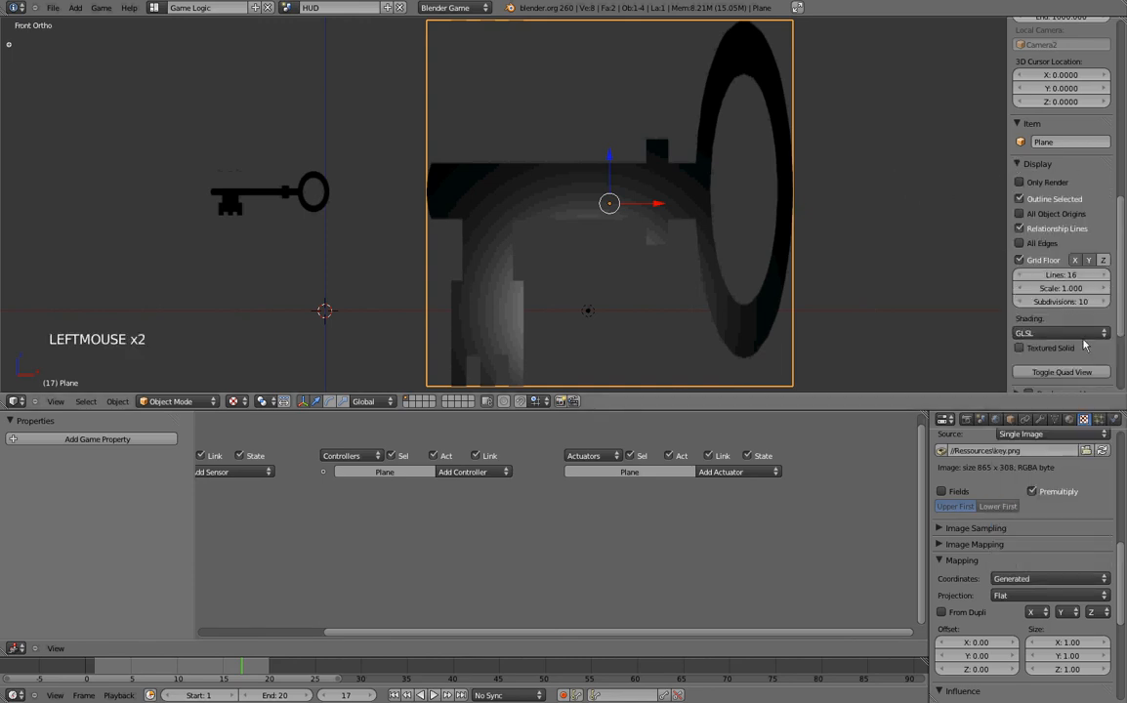
click(1058, 332)
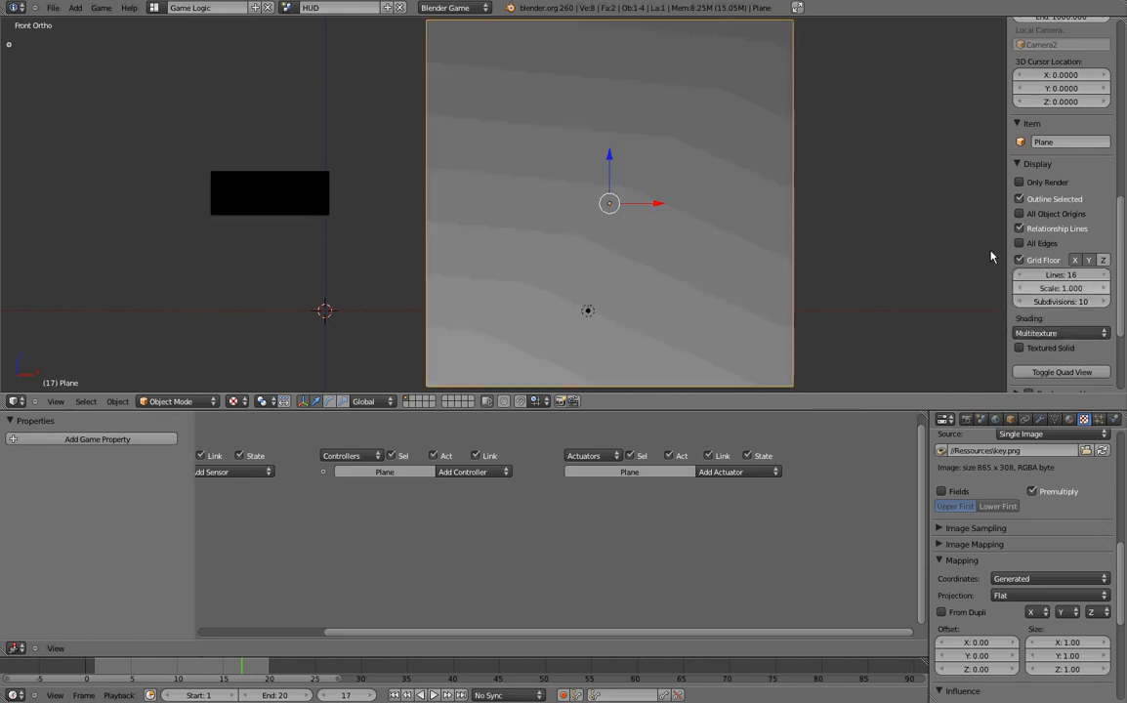
mouse_move(778, 119)
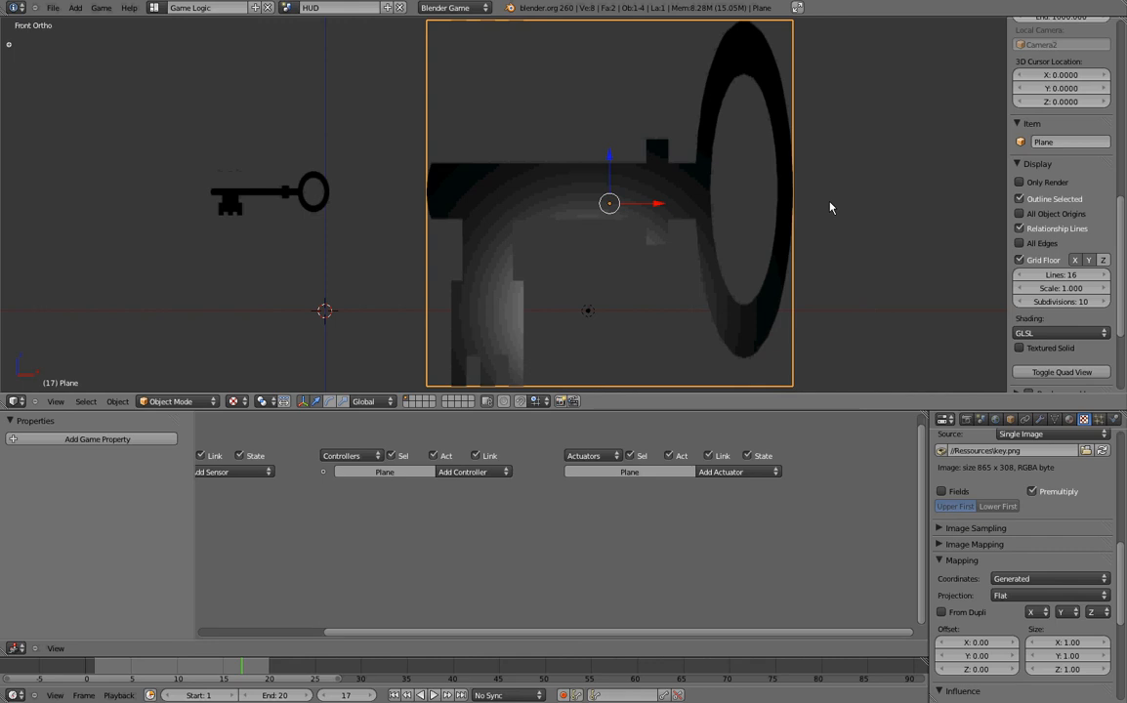
Scale the plane along X to fit the key image and move to frame 20
key(s)
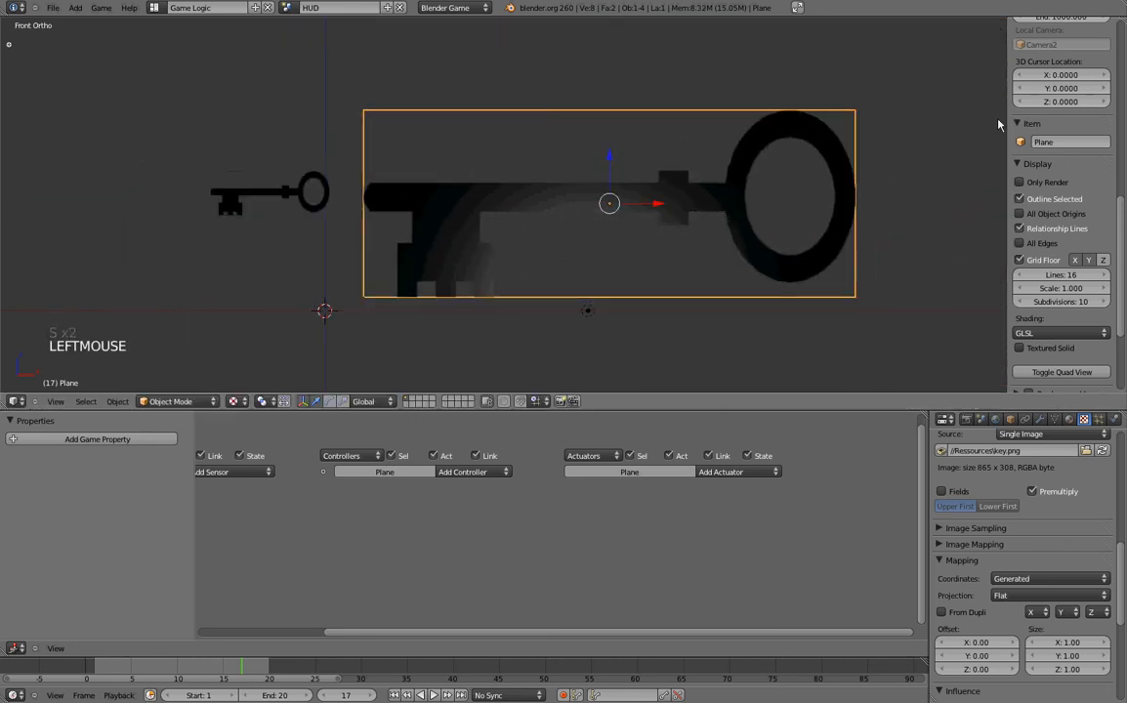
drag(586, 195, 590, 199)
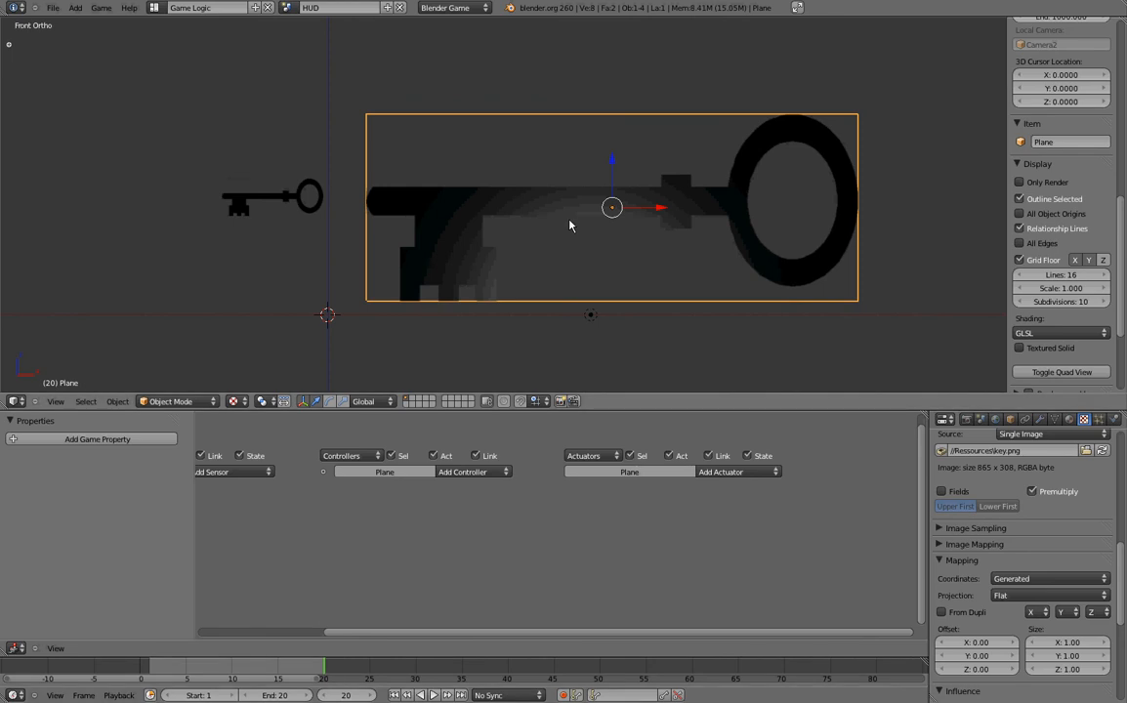
mouse_move(840, 110)
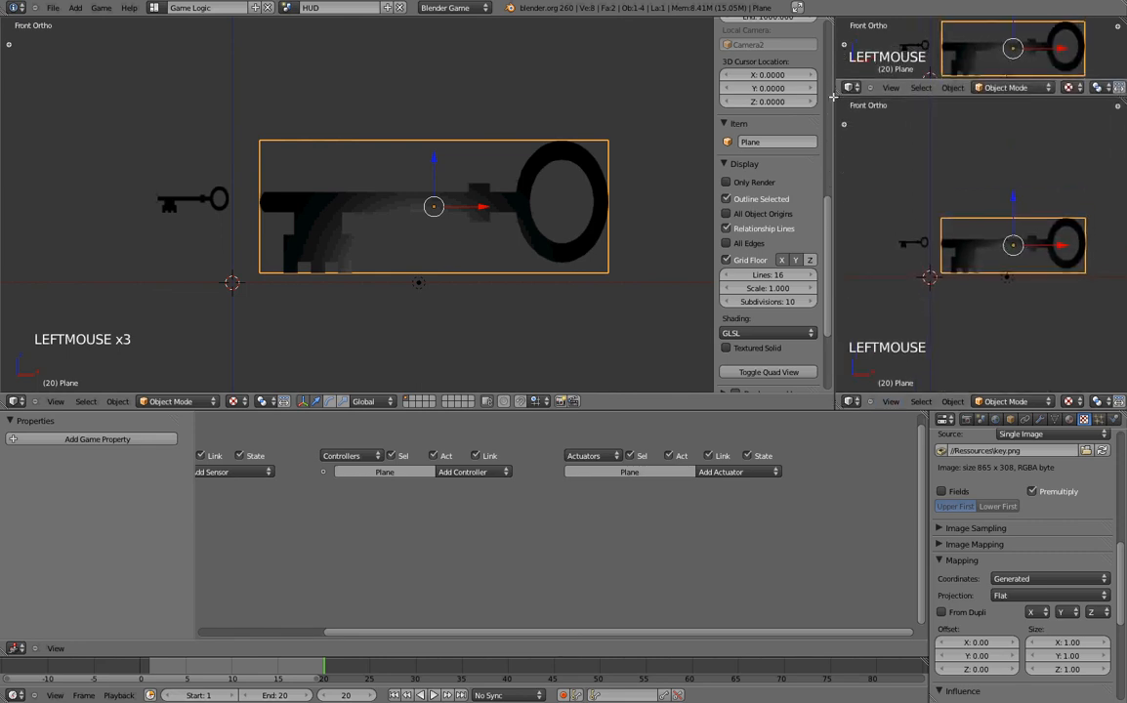
Make the new area a Dope Sheet listing the plane's scaling keys
click(852, 86)
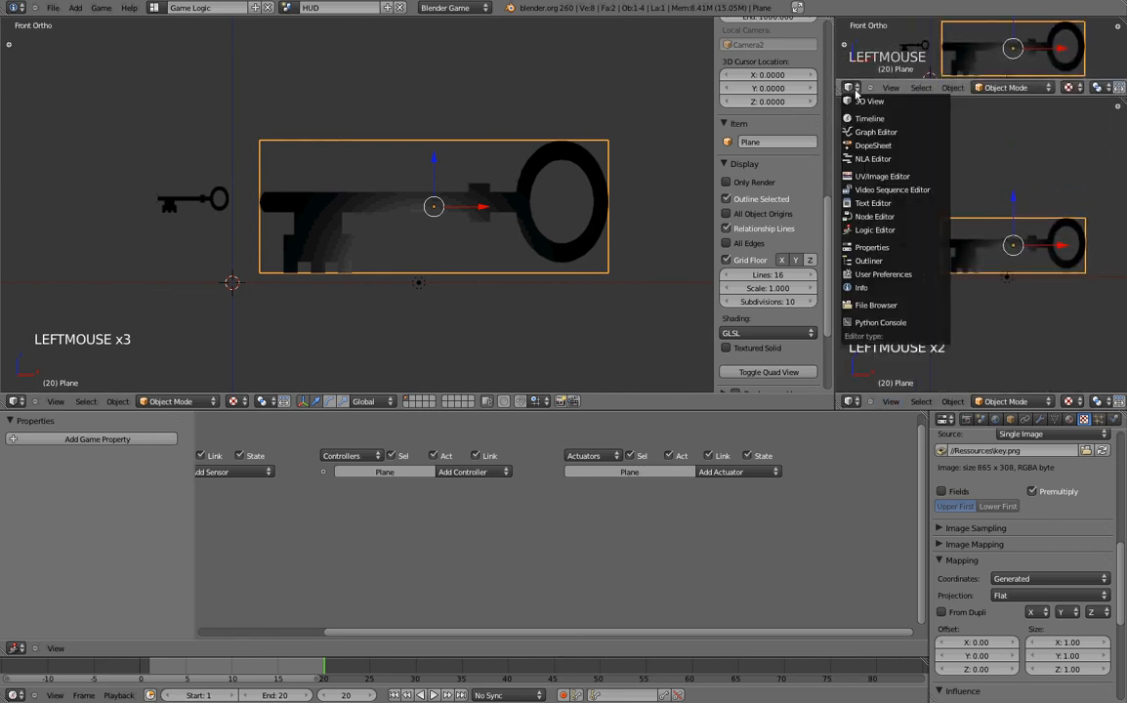
click(873, 144)
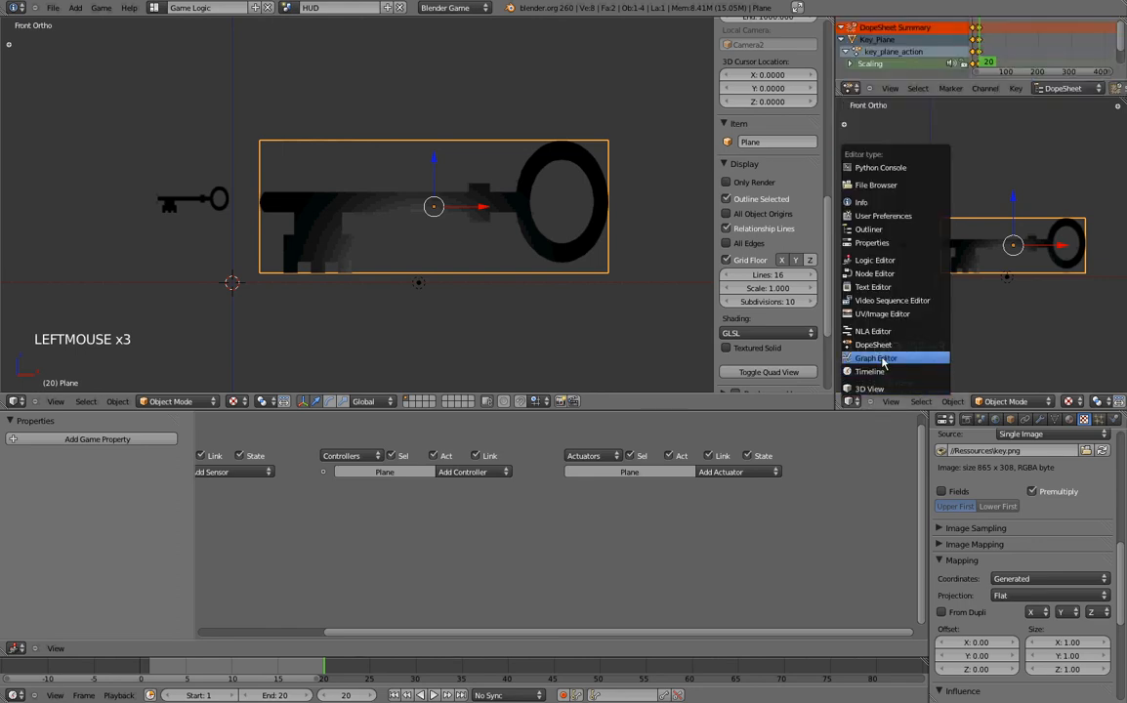
click(875, 358)
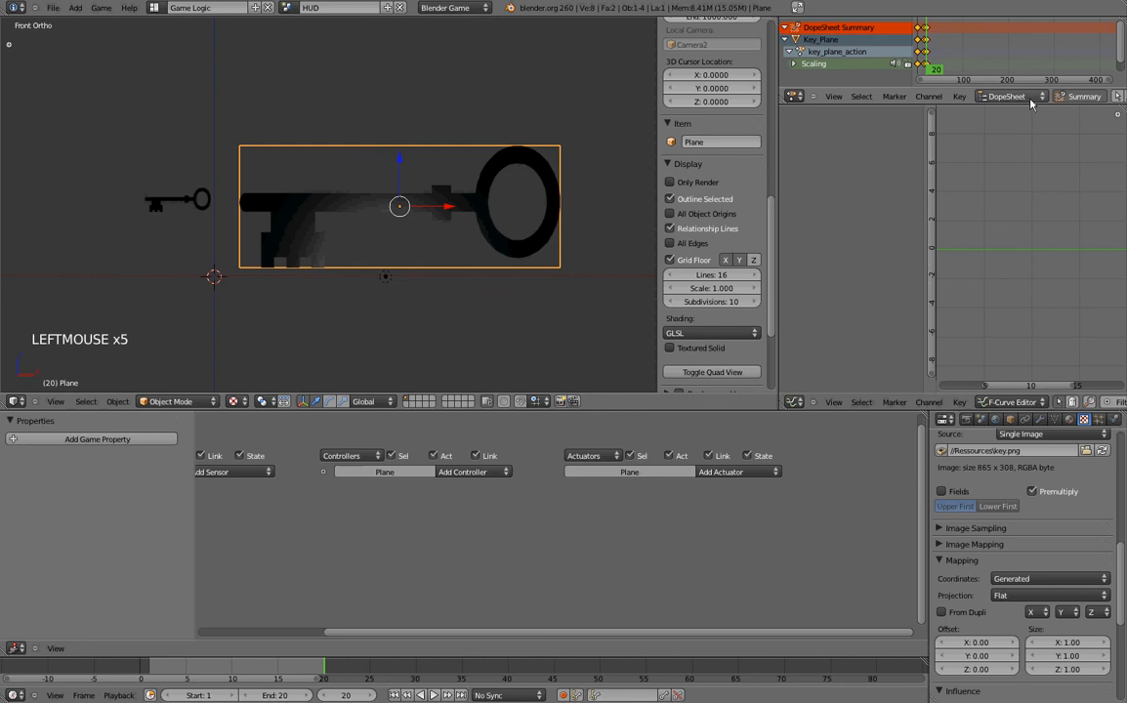
Switch the Dope Sheet to Action Editor and start a new action for the plane
click(1012, 96)
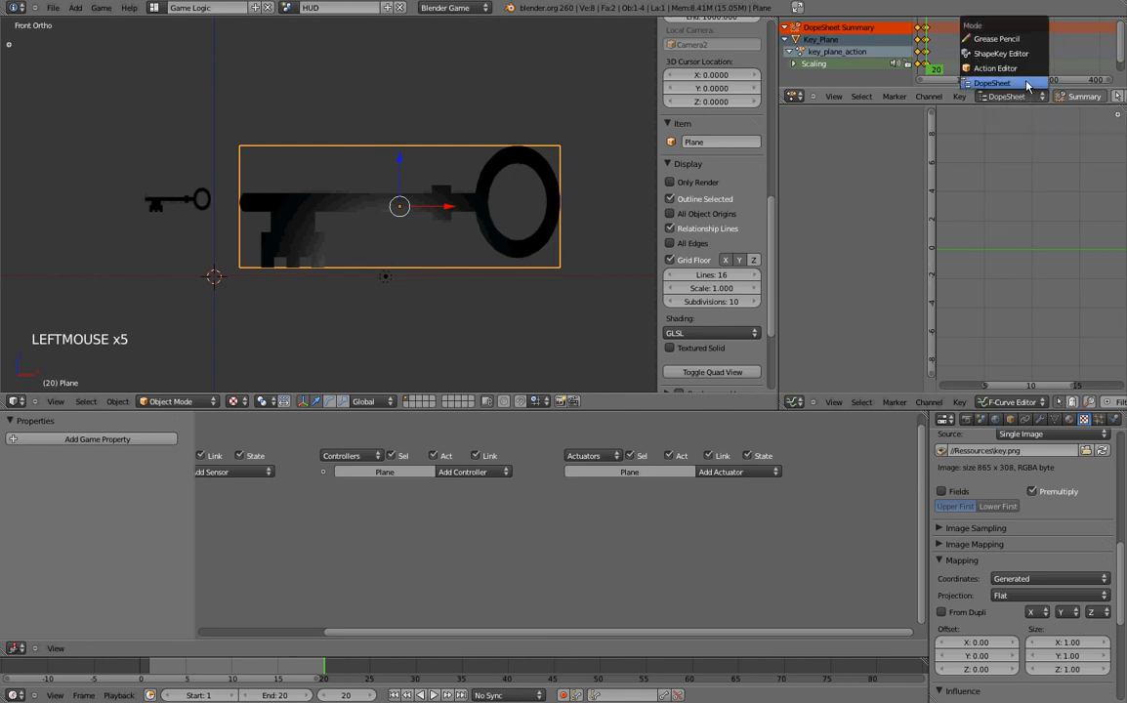
click(993, 83)
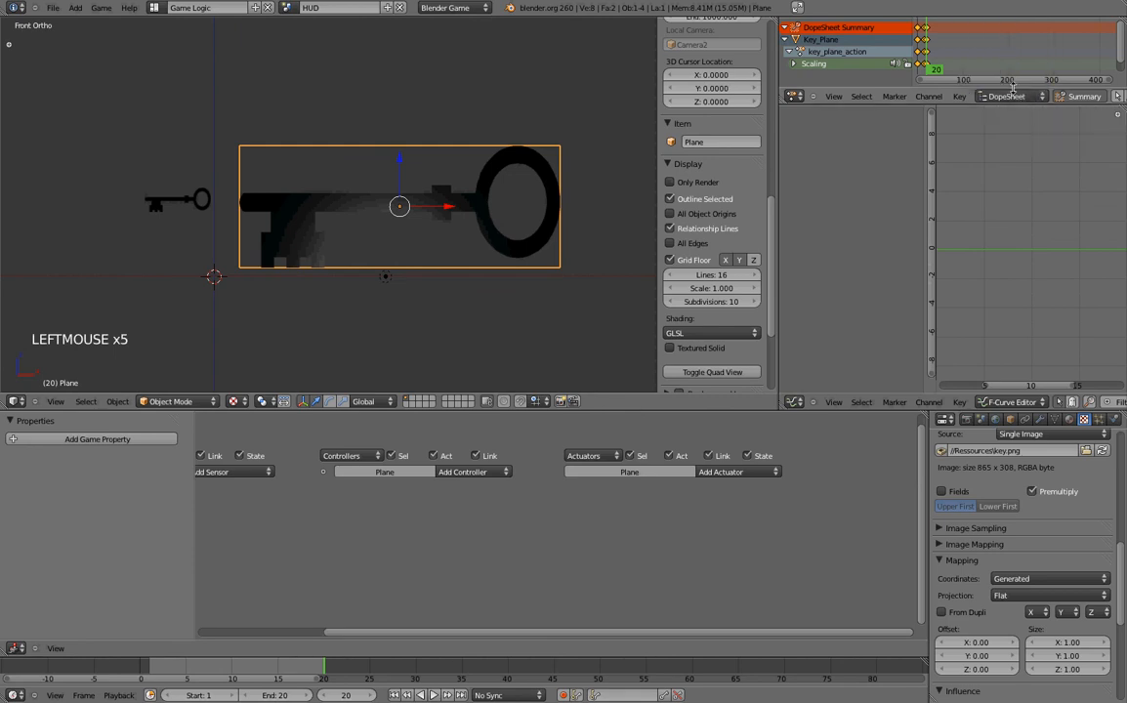
click(1006, 96)
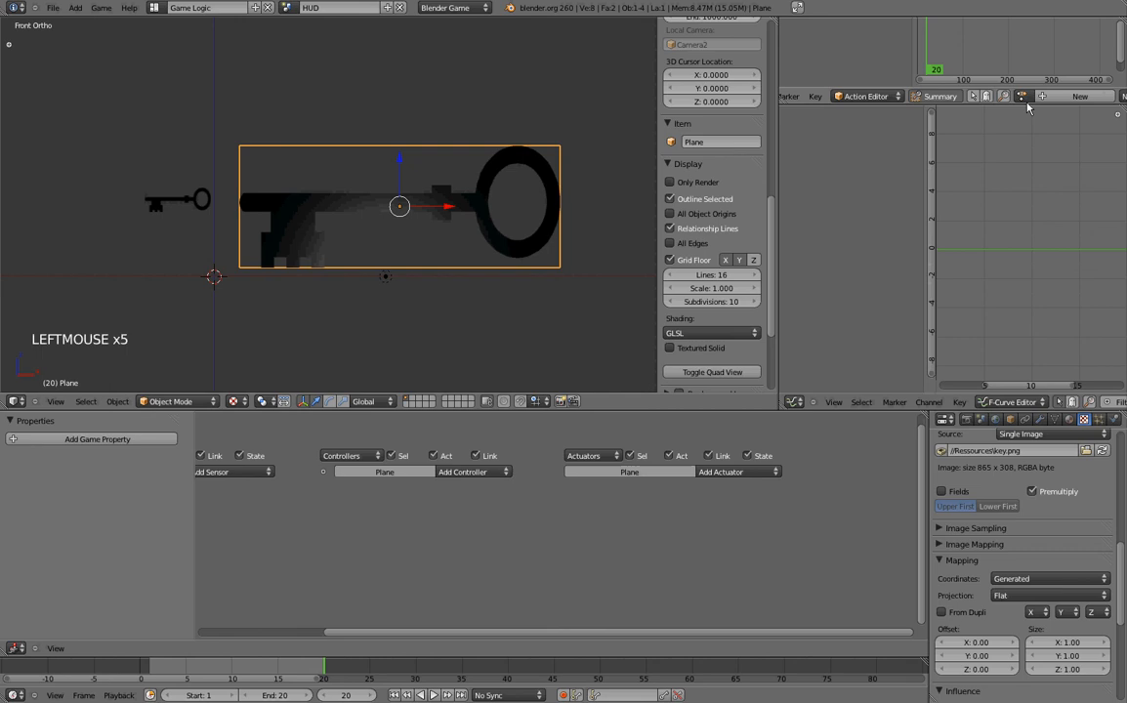
mouse_move(1079, 95)
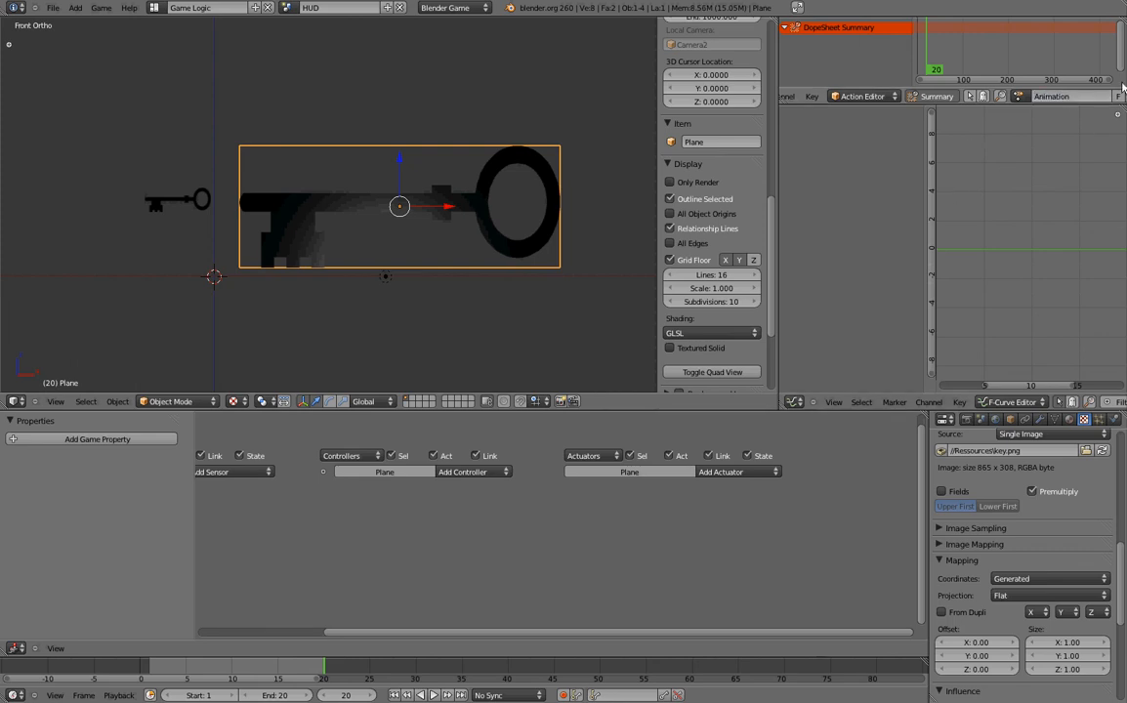
mouse_move(465, 266)
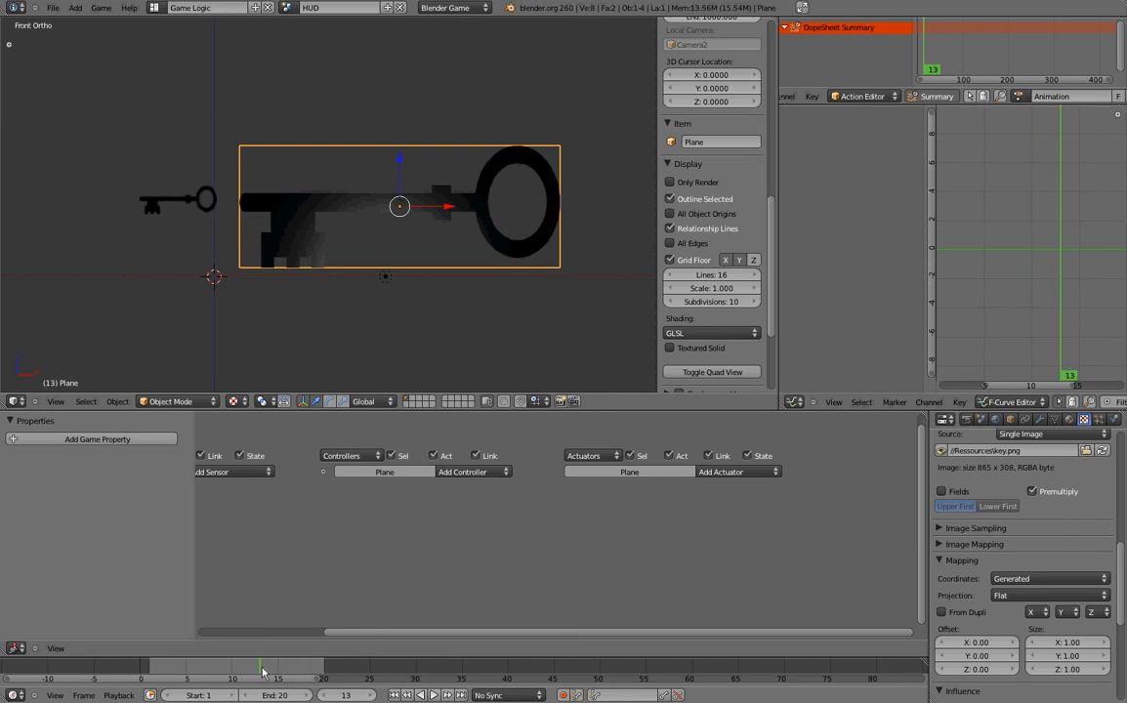
At frame 1, insert a Scaling keyframe for the shrunken plane
drag(263, 672, 328, 672)
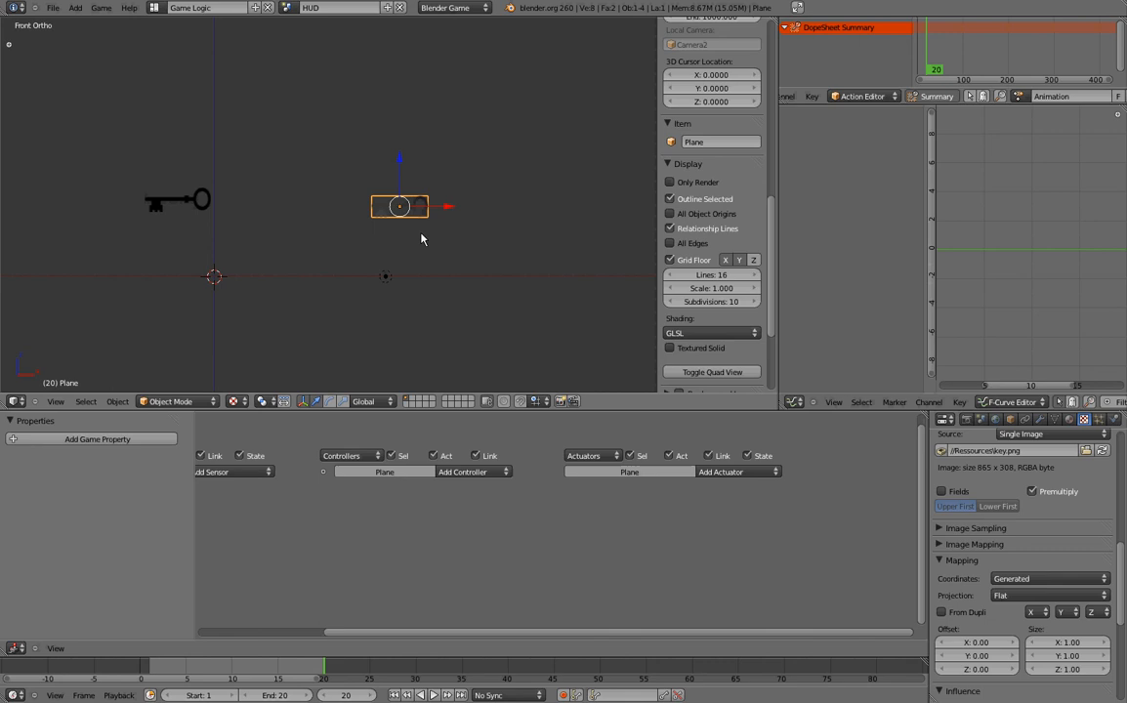
key(i)
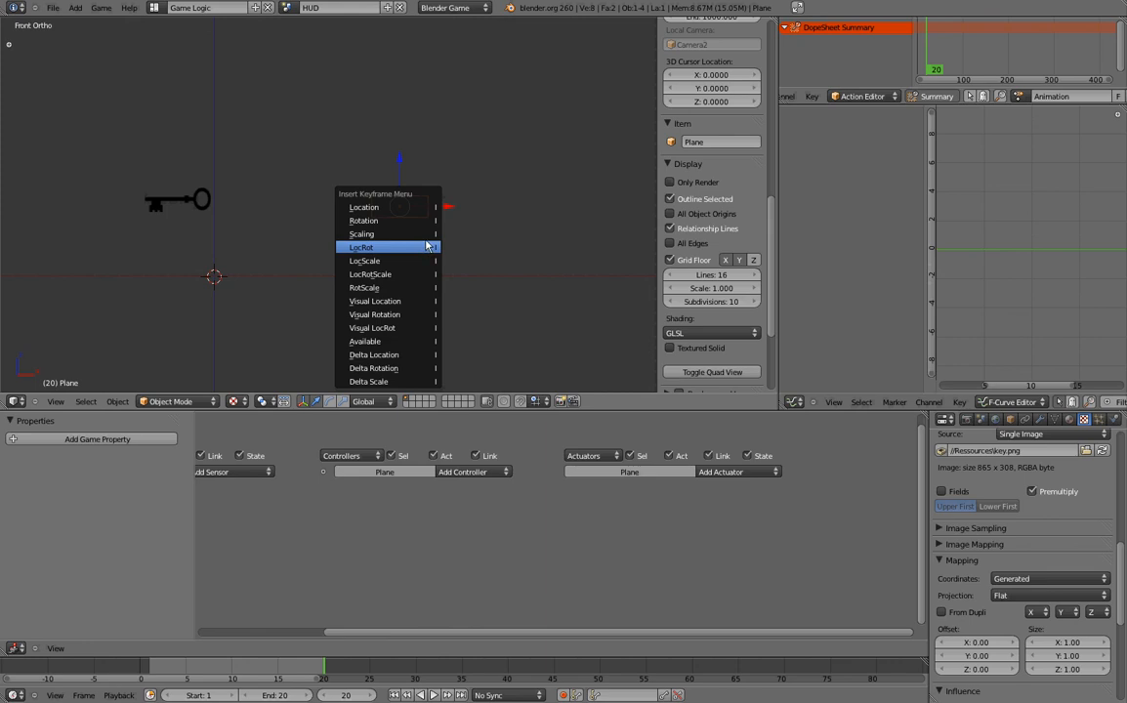
click(361, 234)
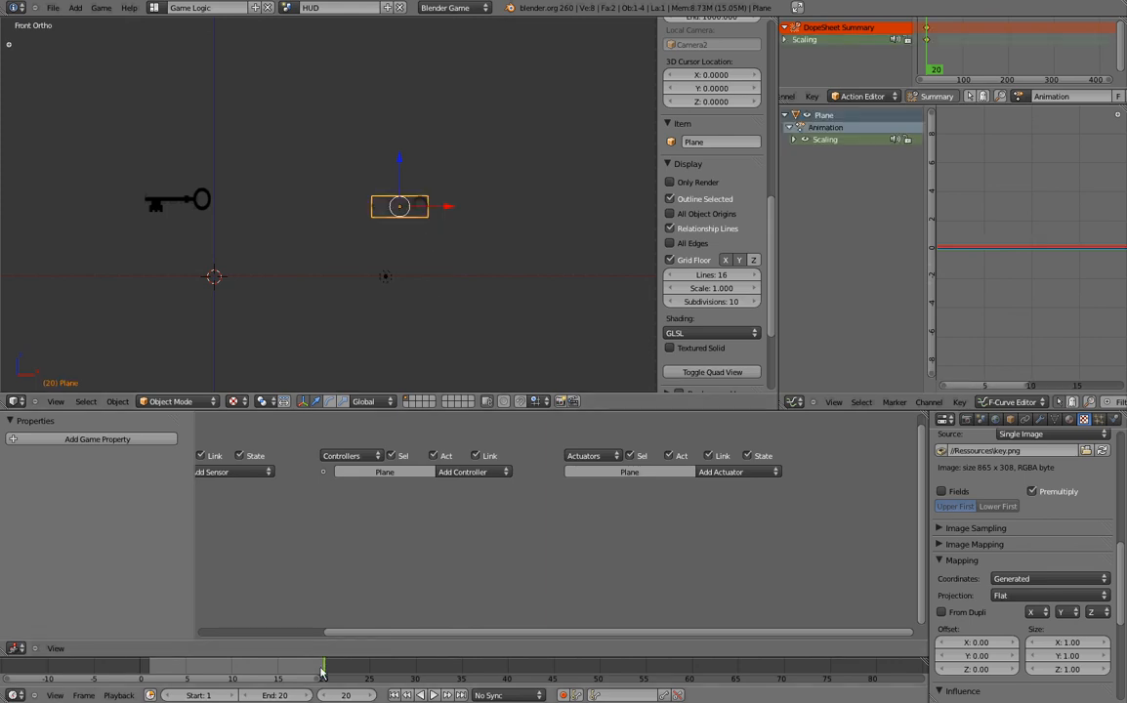
On a later frame, rescale the plane and insert a second Scaling keyframe
click(140, 668)
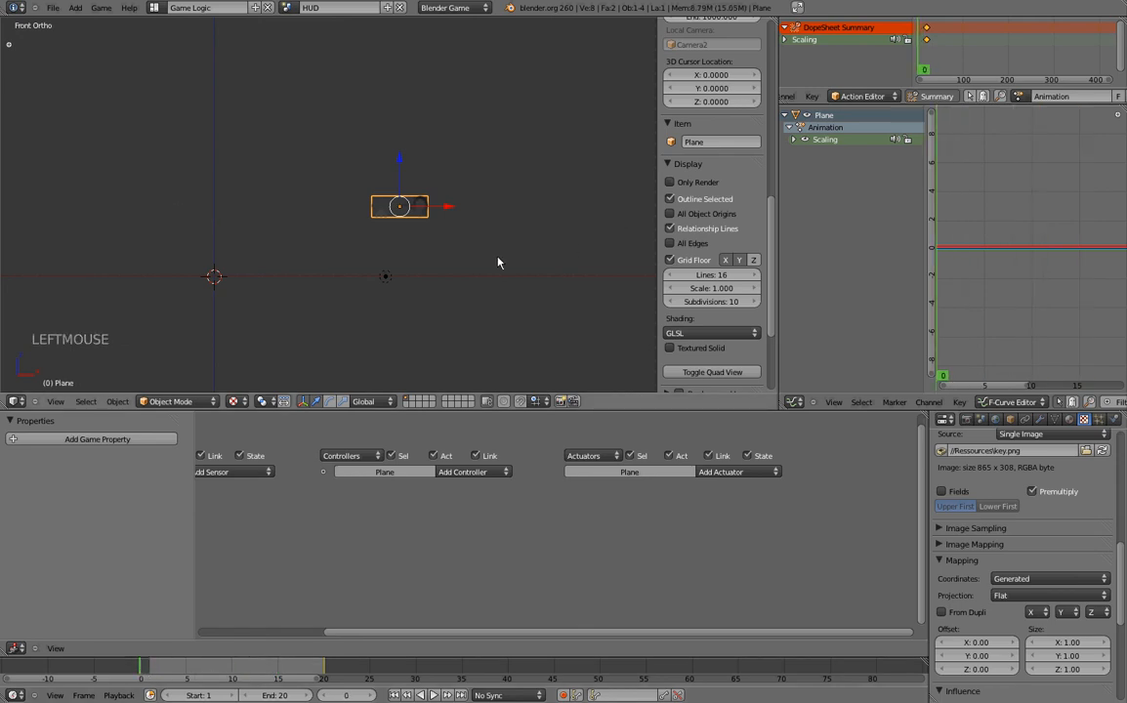
key(s)
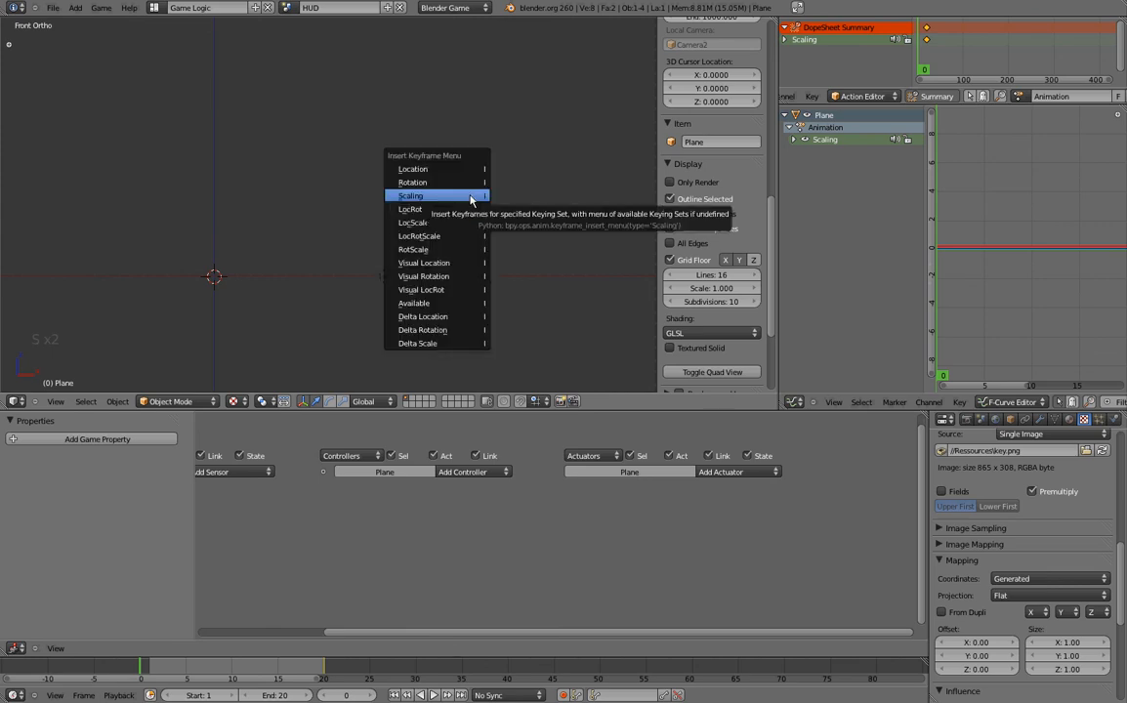
click(410, 195)
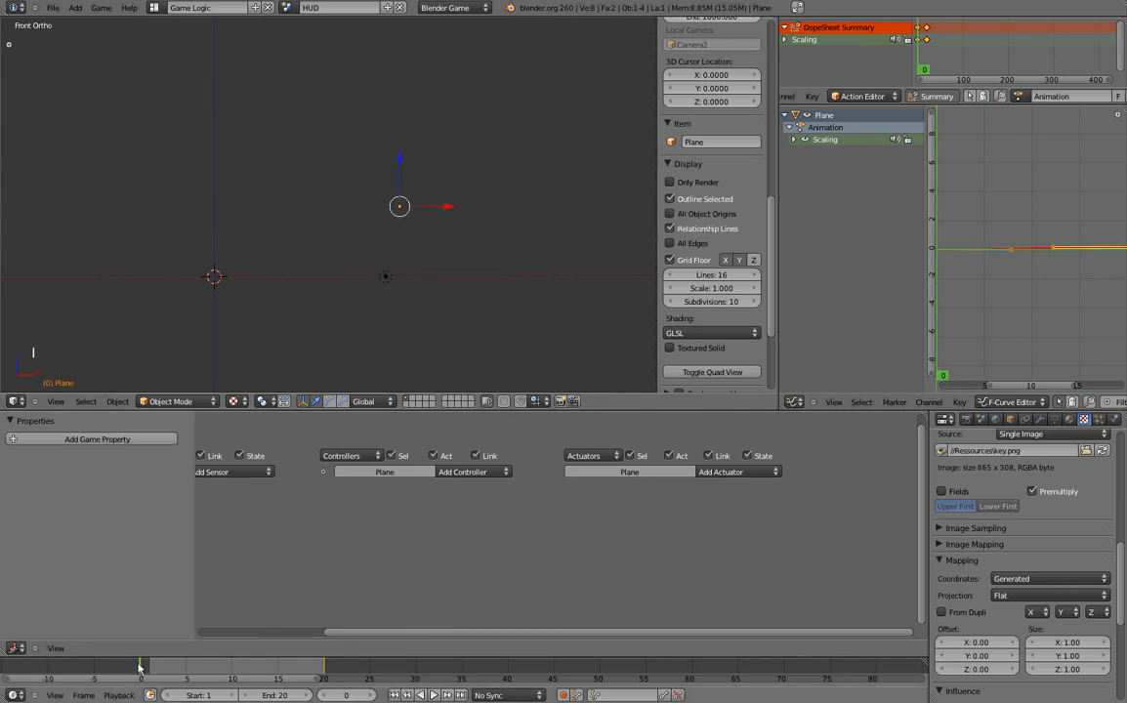